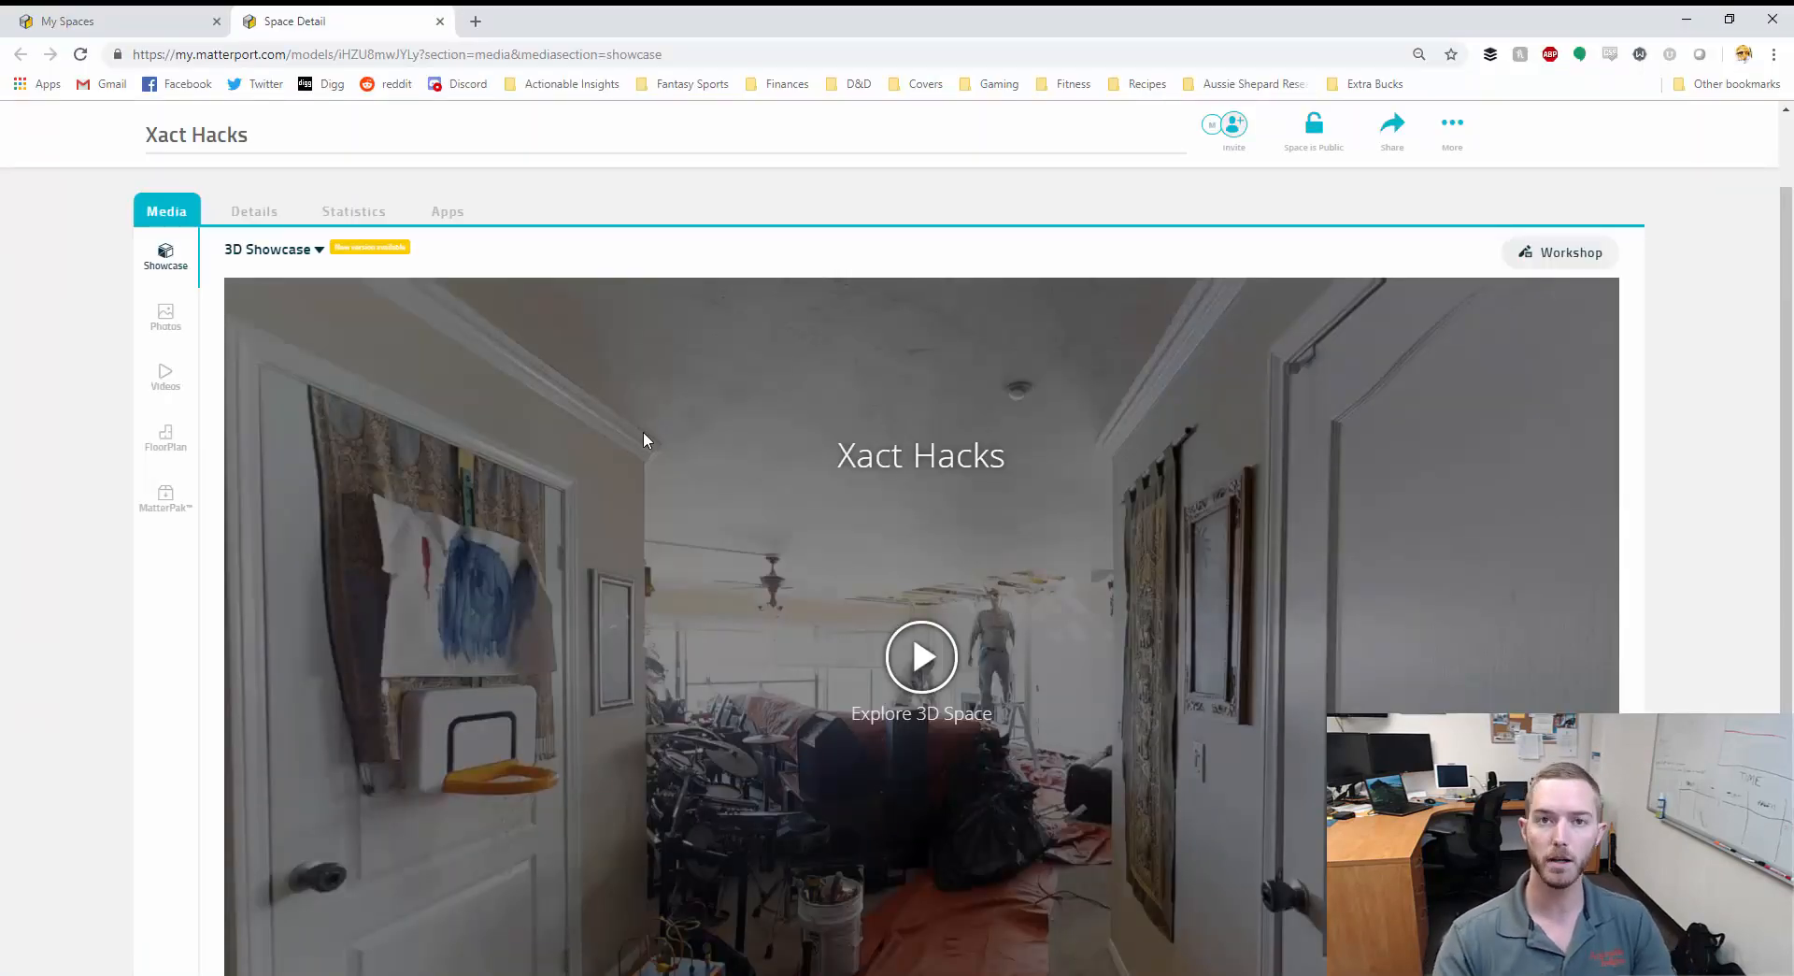
pyautogui.moveTo(547, 365)
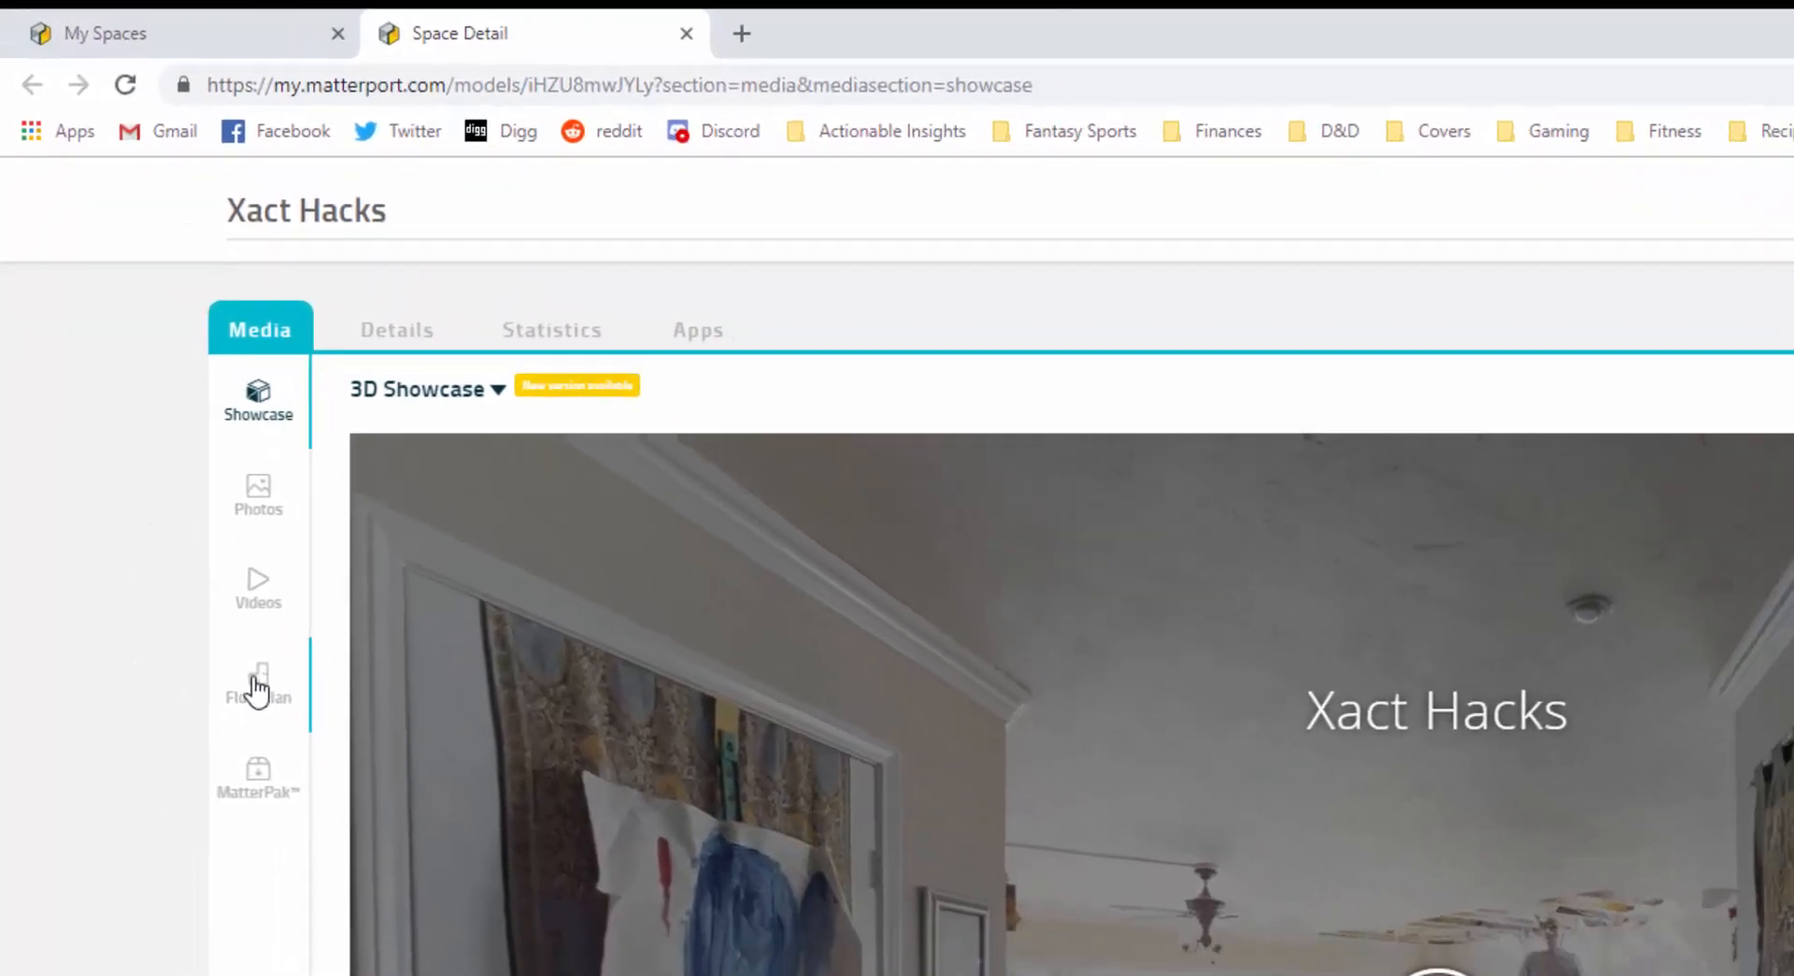
# - Open the floor plan media section of the Xact Hacks space
pyautogui.click(258, 680)
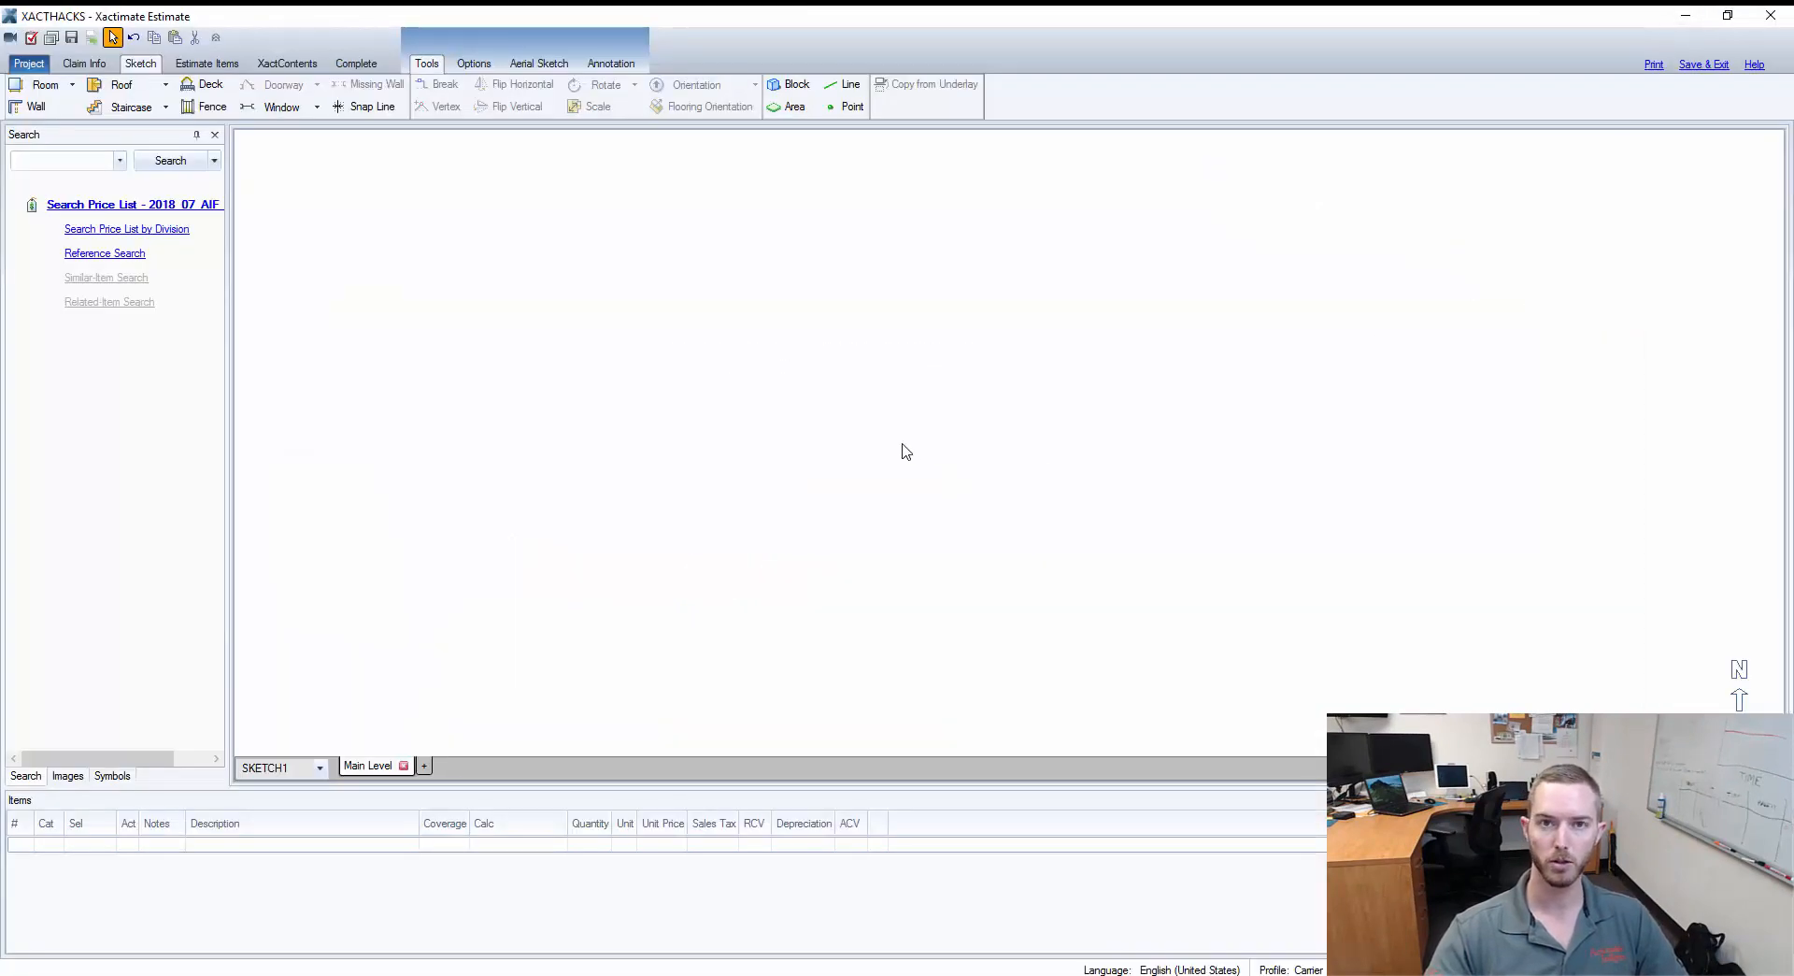
pyautogui.moveTo(733, 406)
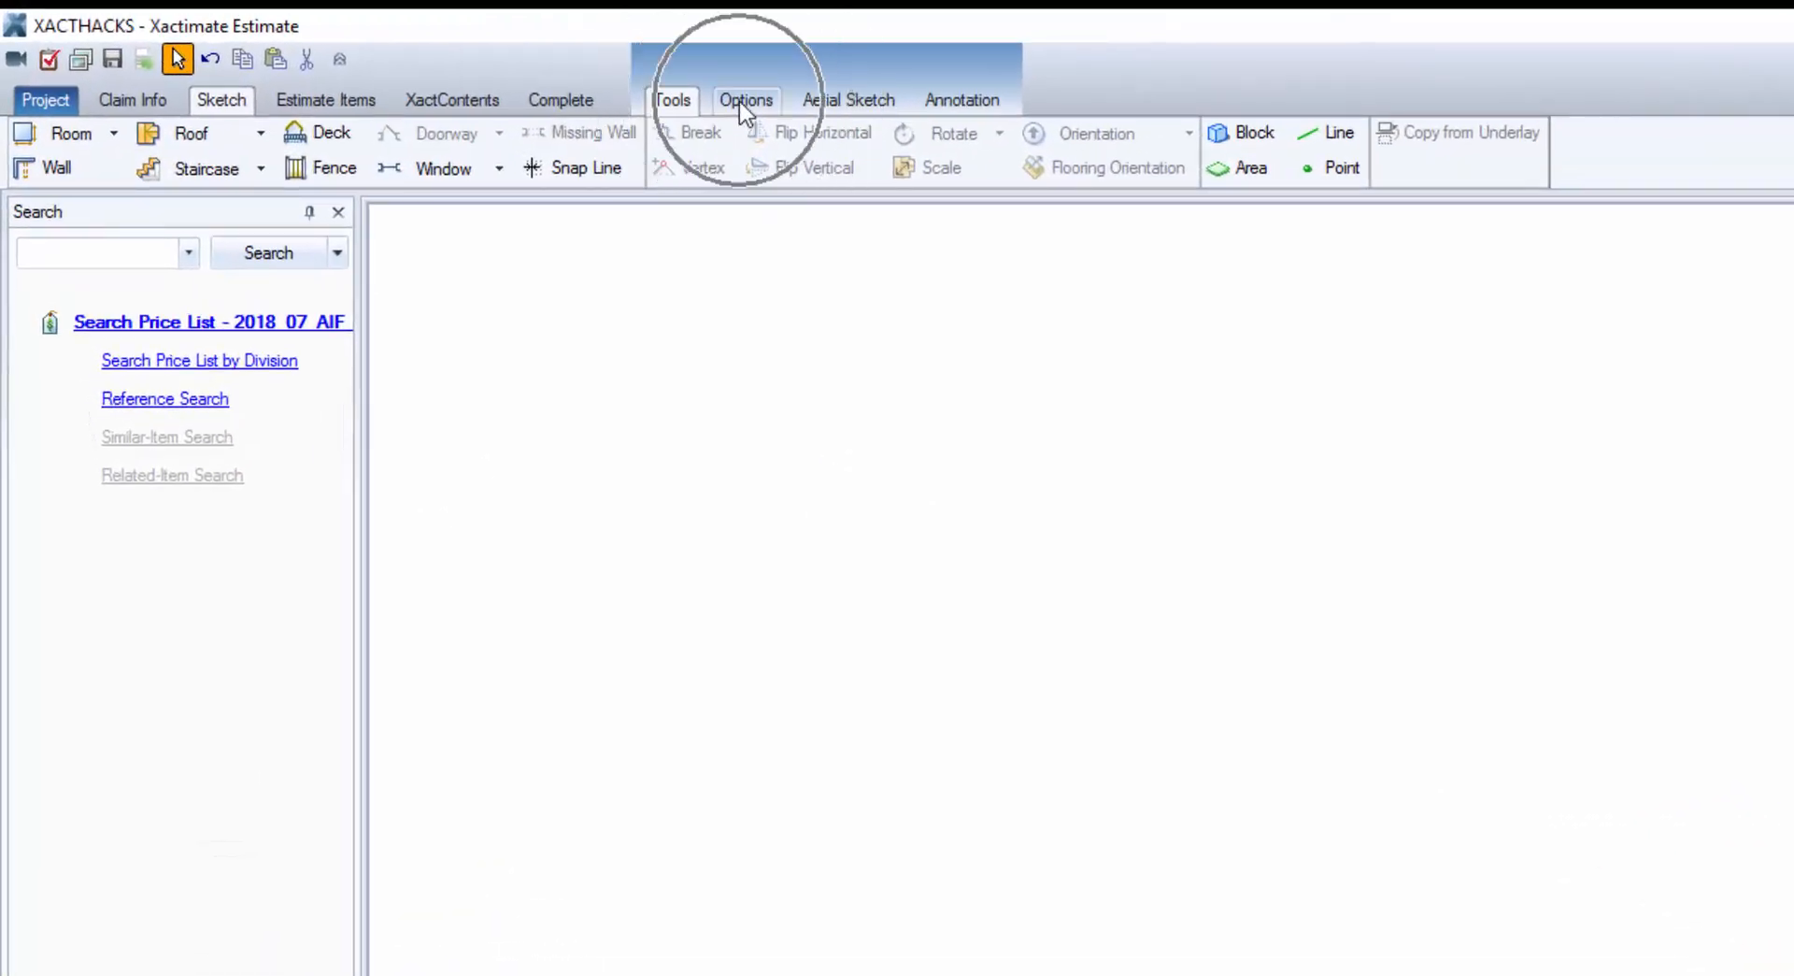
# - Import the XactHacksUnderlay image file as the sketch underlay via Options > Import
pyautogui.click(746, 99)
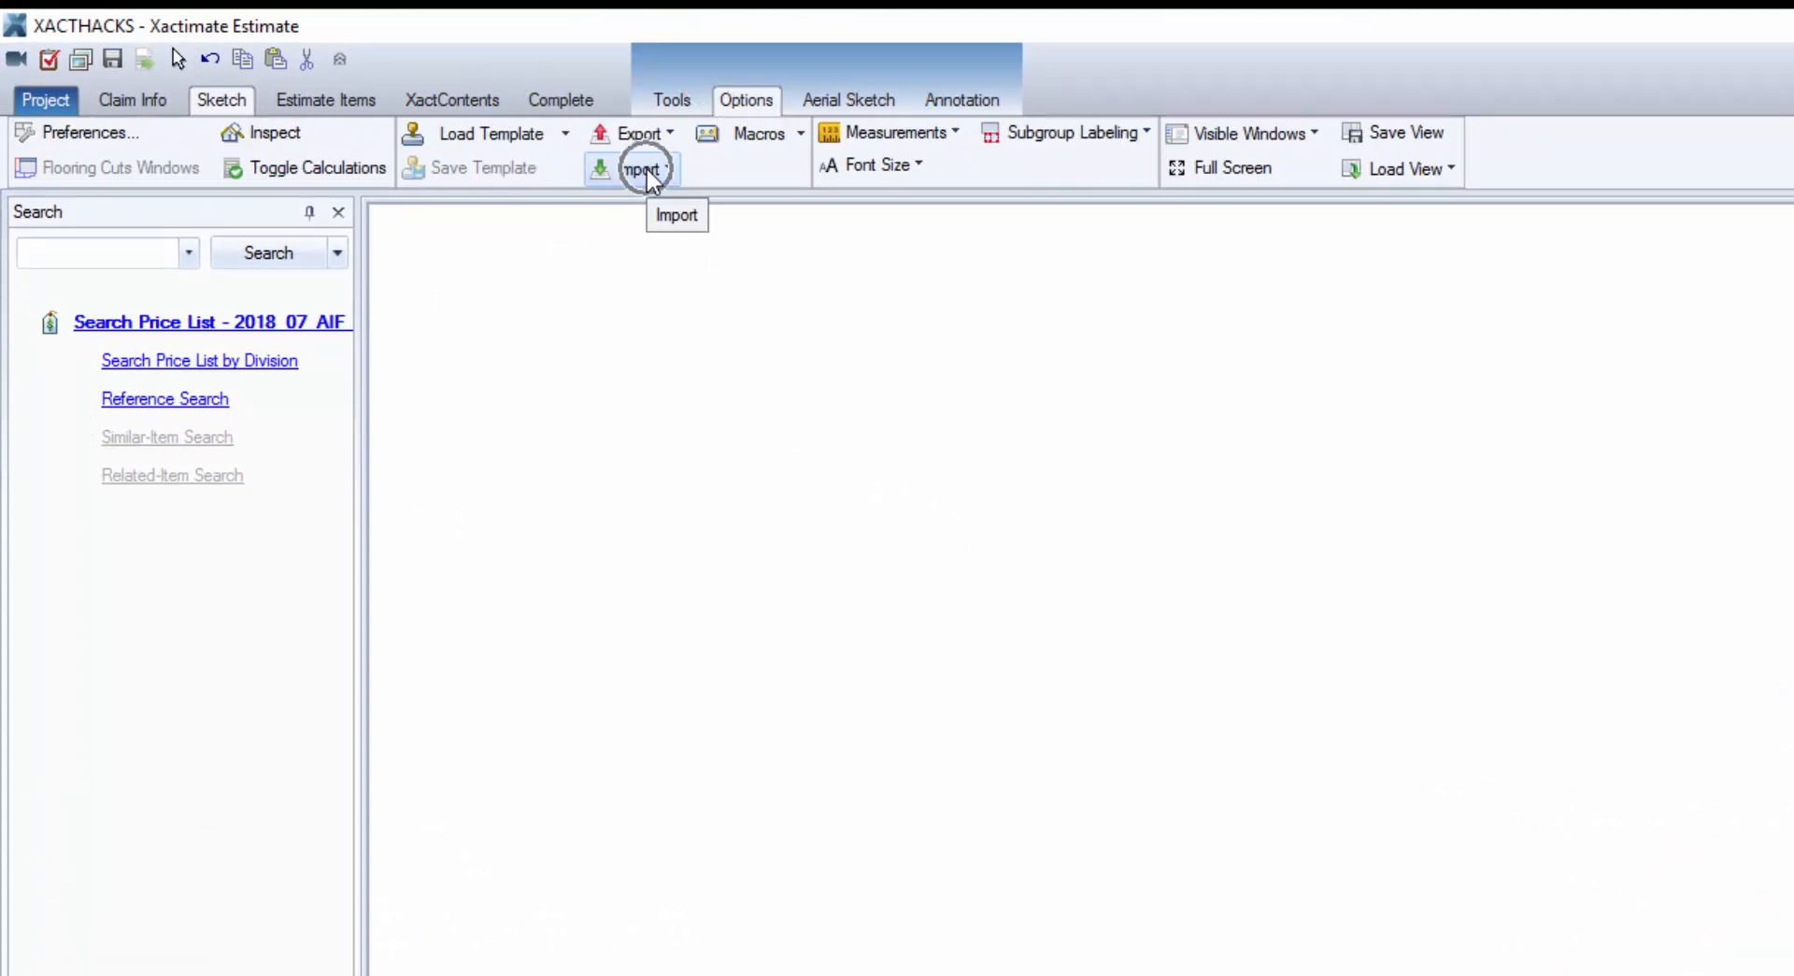
pyautogui.click(639, 168)
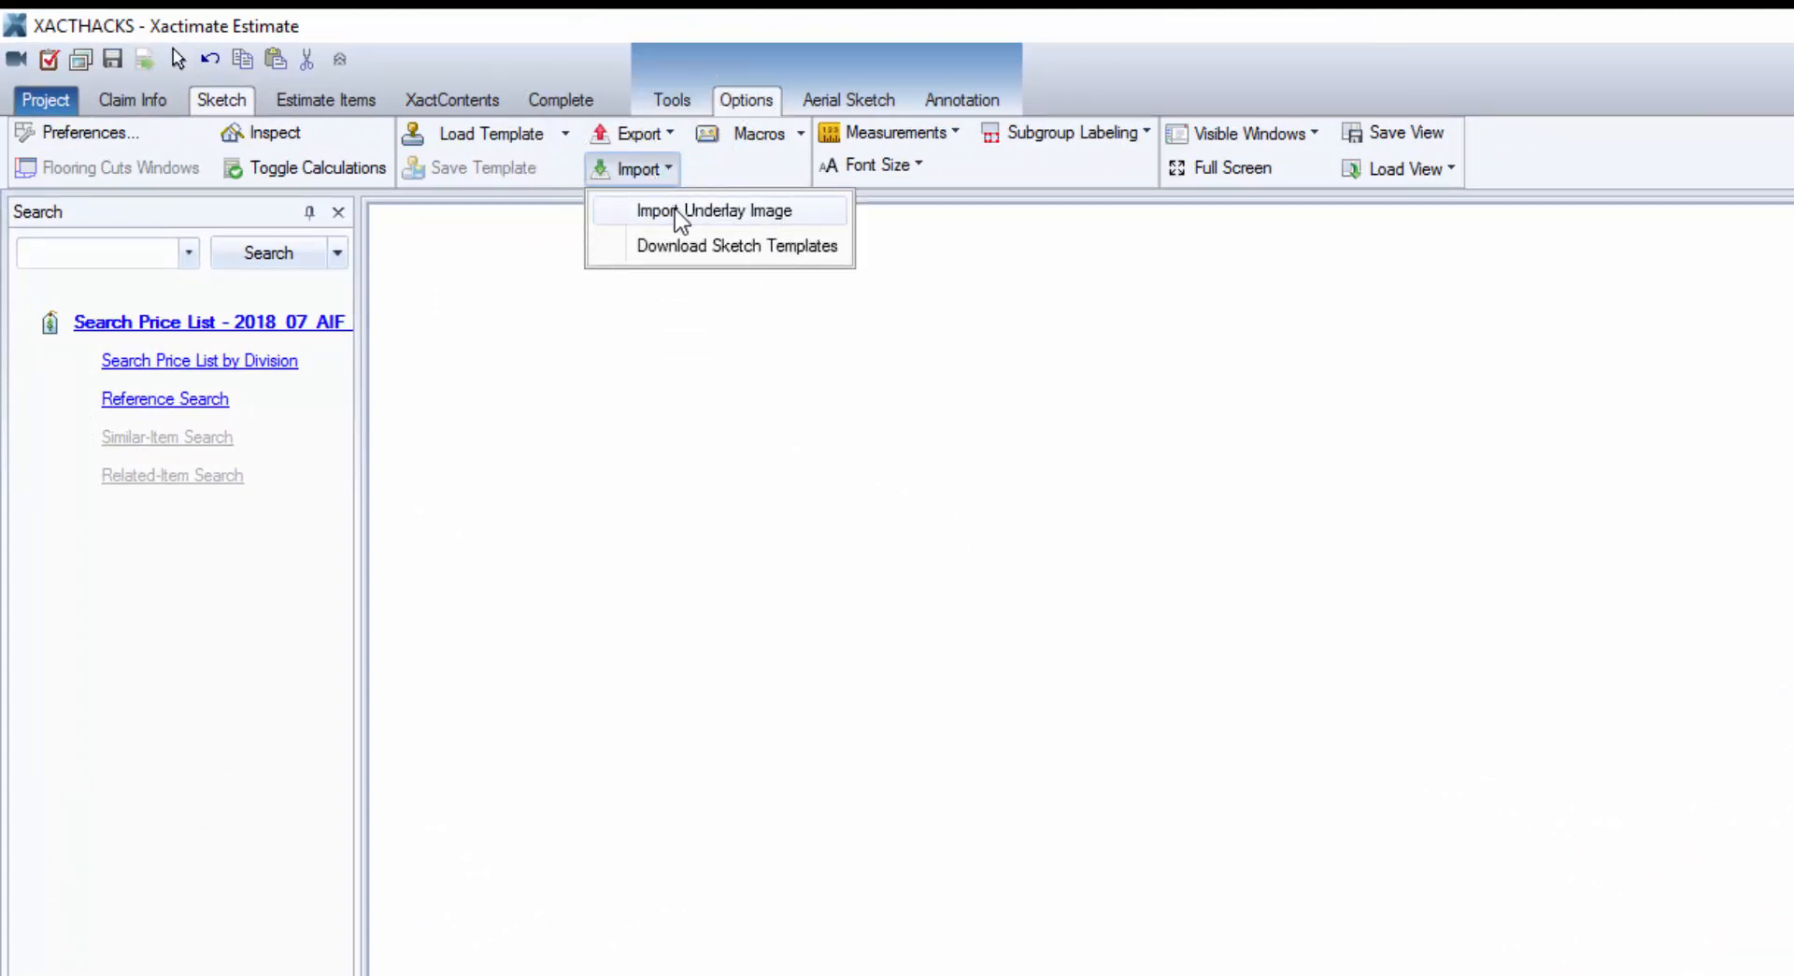
pyautogui.click(716, 209)
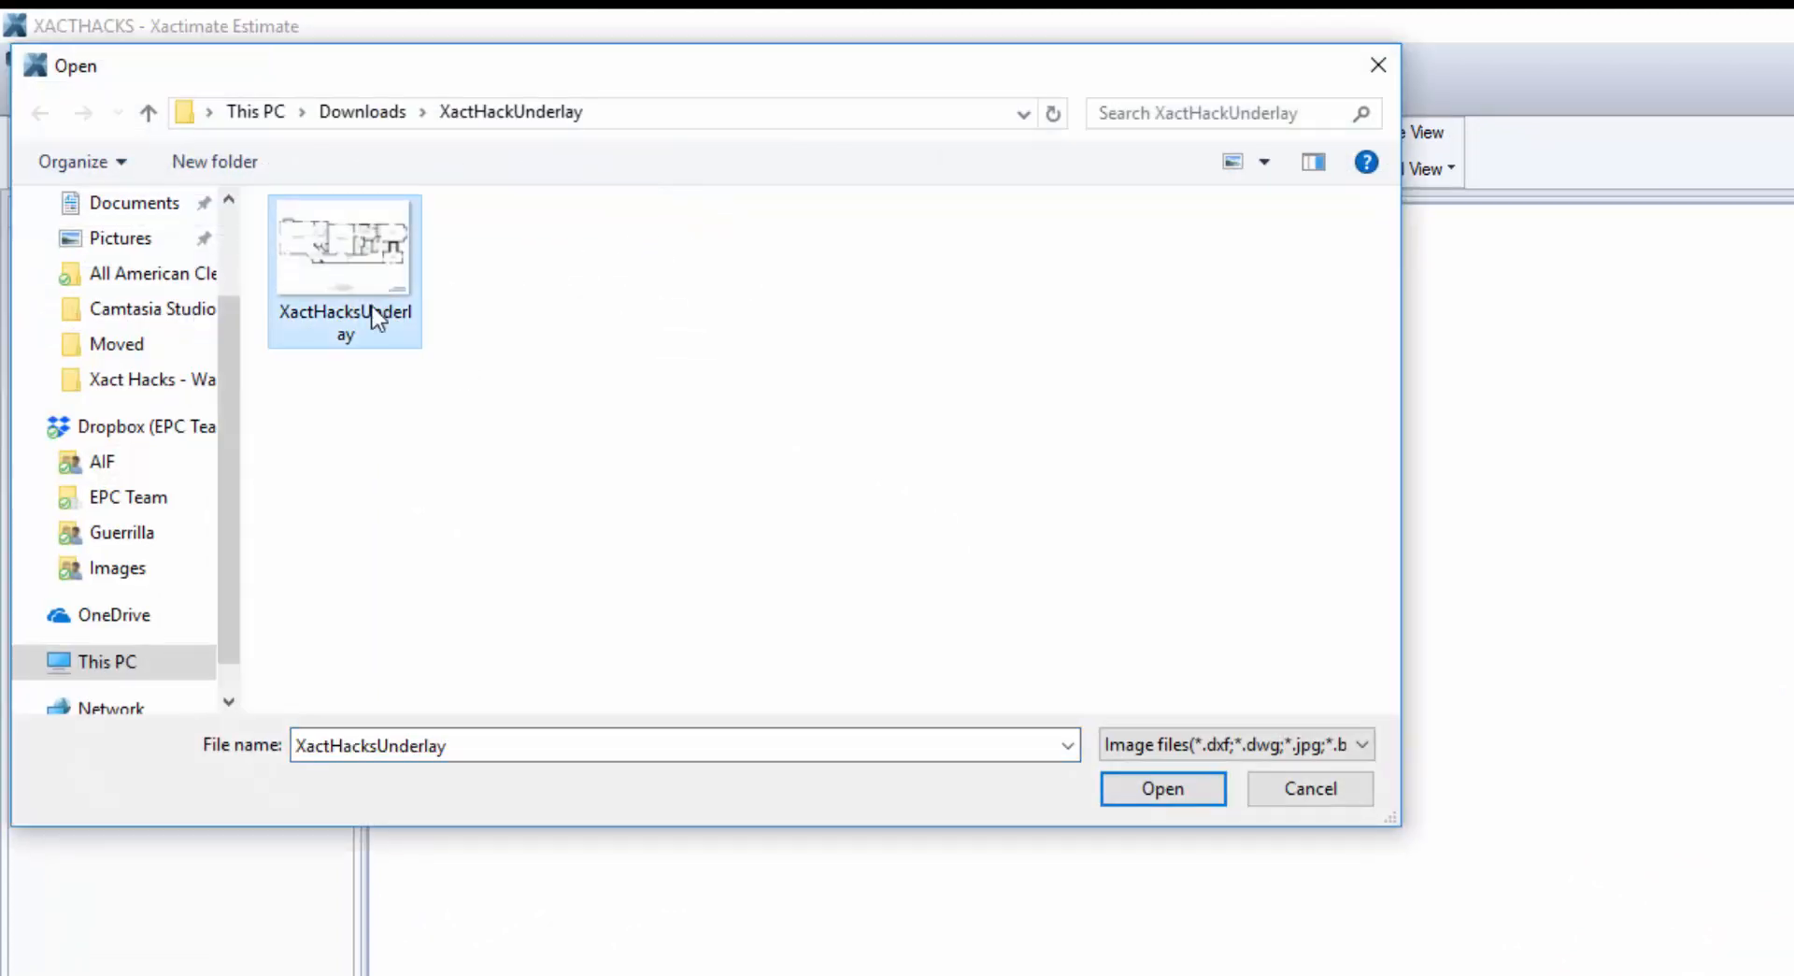
pyautogui.click(1161, 789)
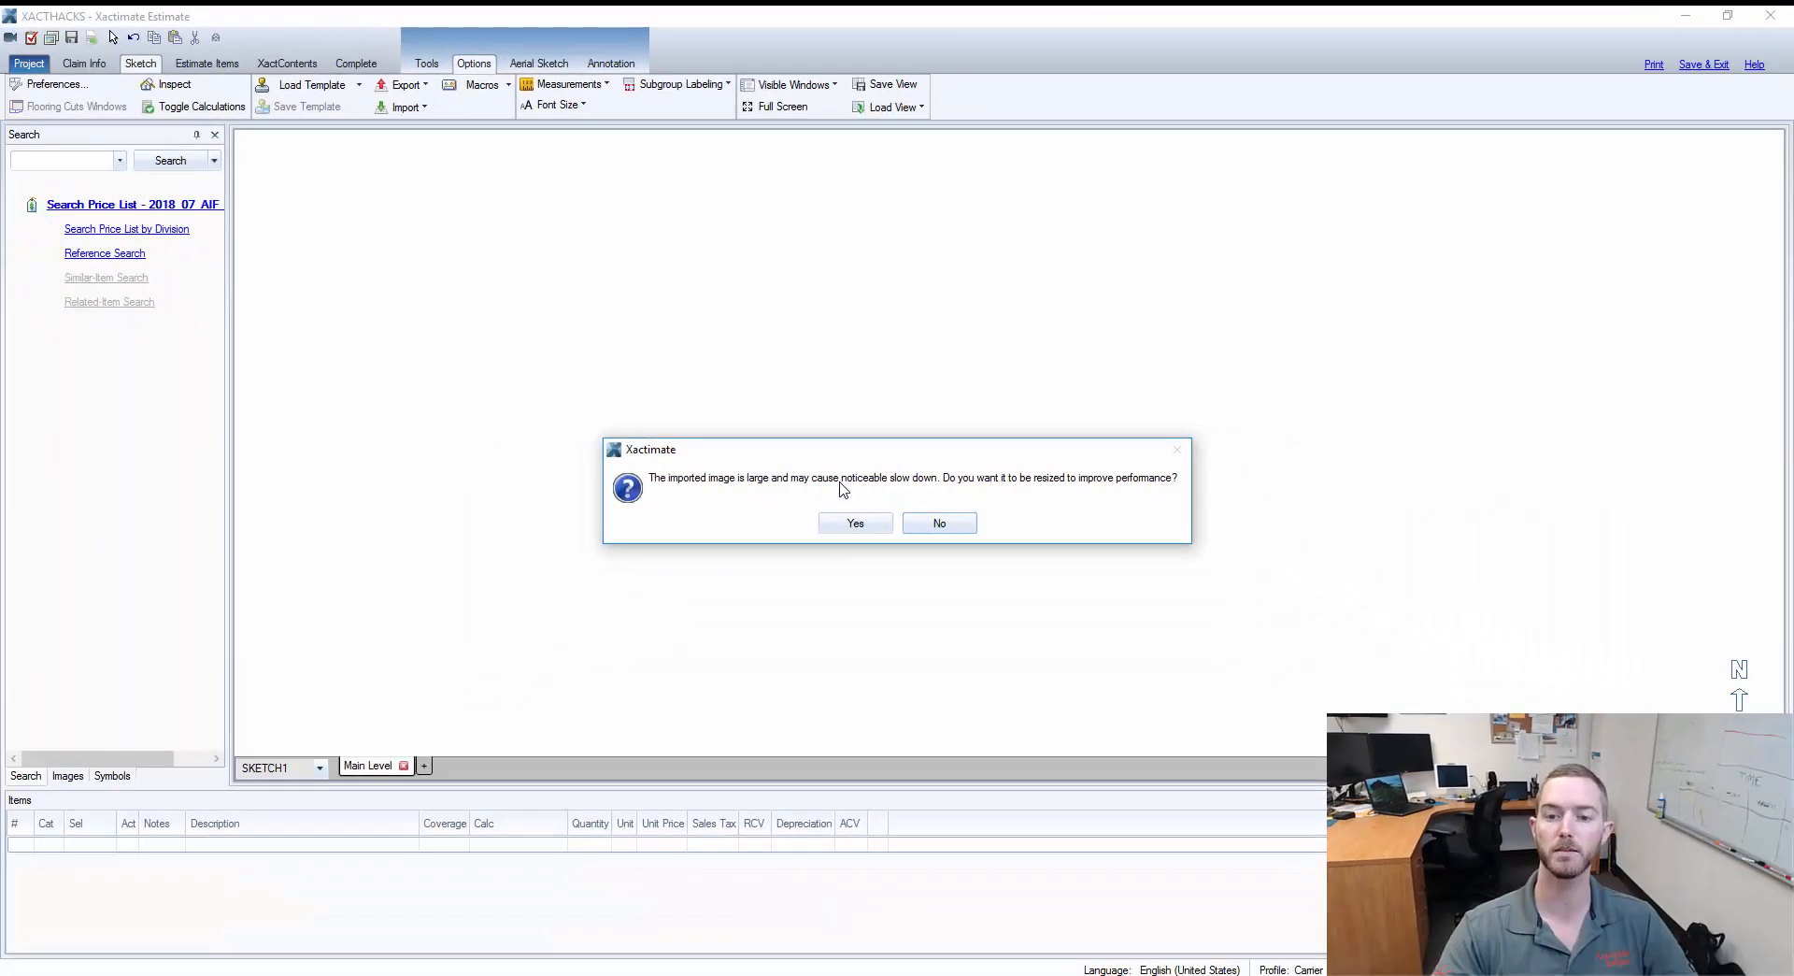
# - Answer the large-image resize prompt and maximize the underlay import preview
pyautogui.click(854, 523)
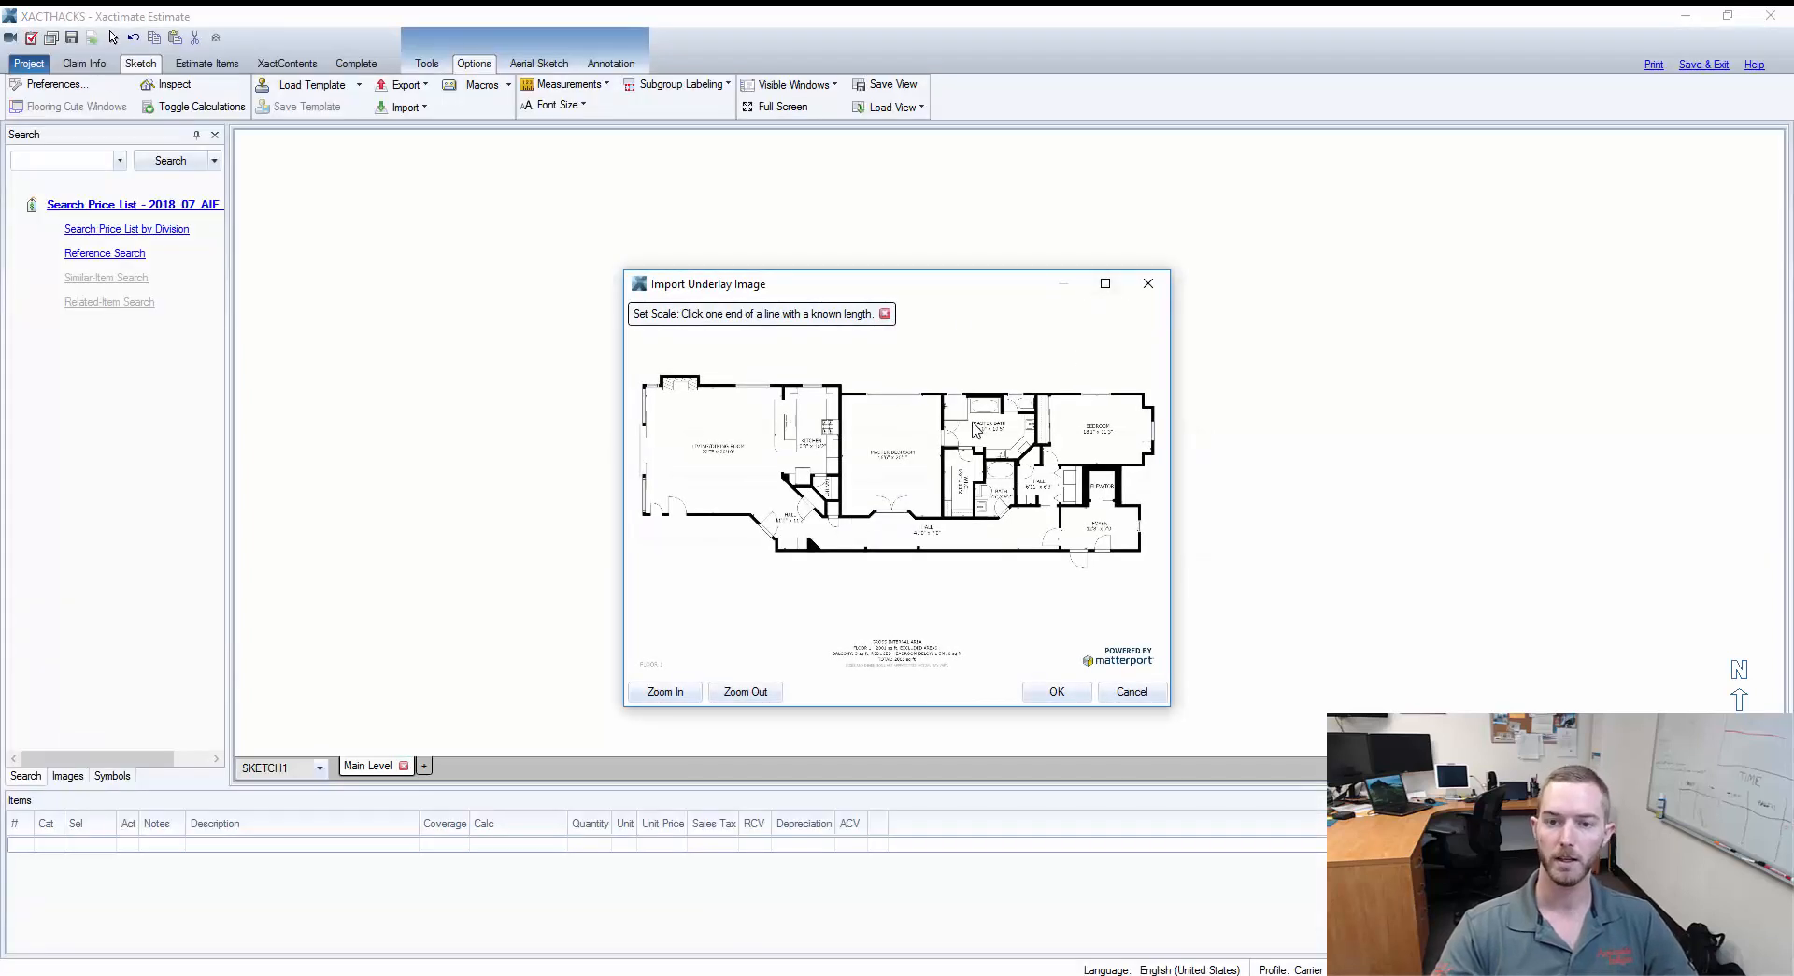
pyautogui.moveTo(1017, 428)
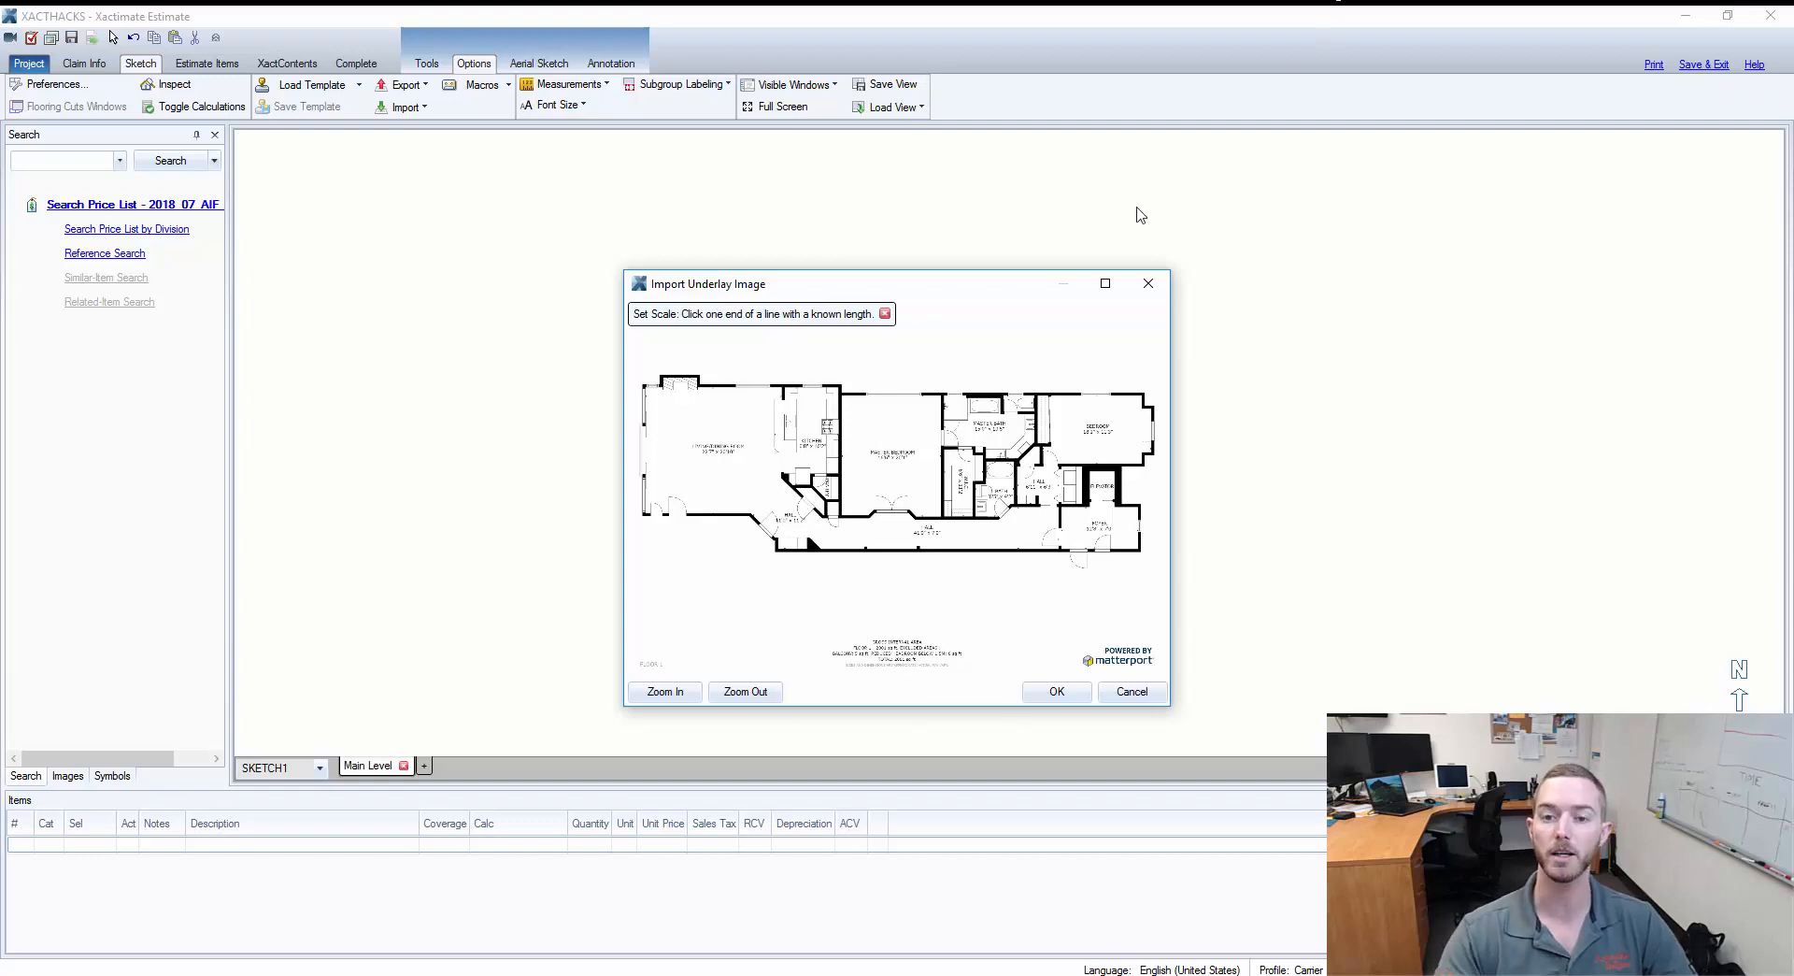
pyautogui.moveTo(1103, 284)
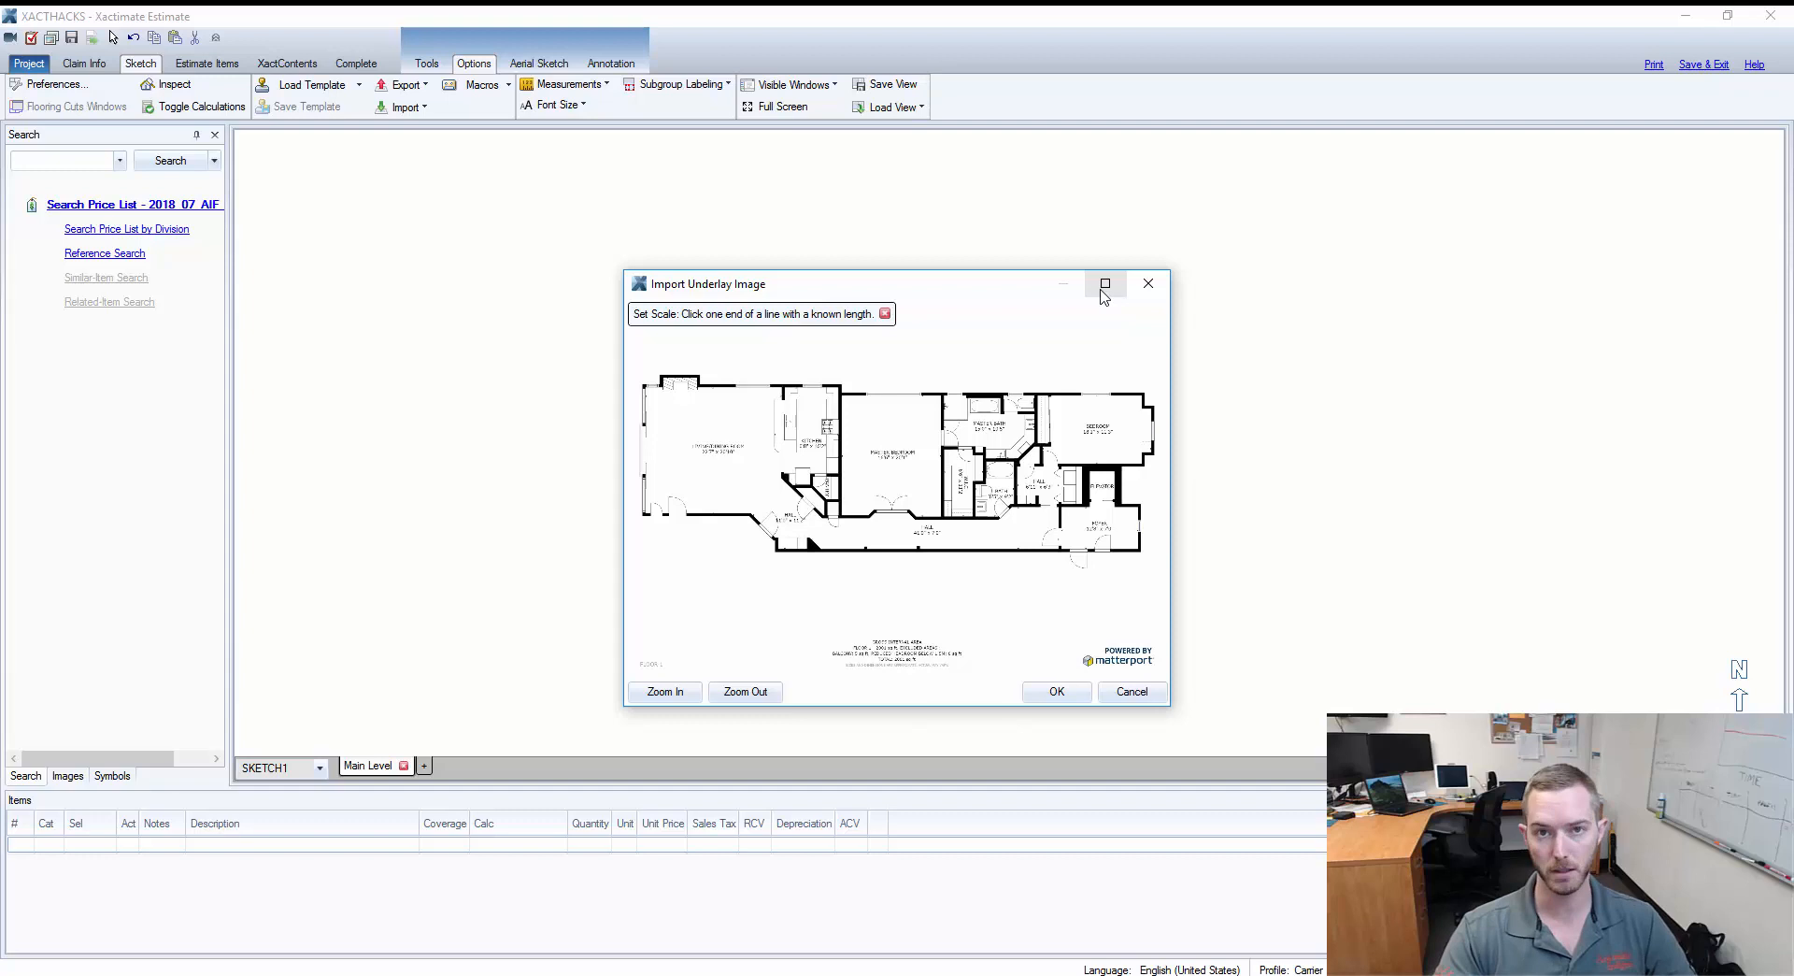
pyautogui.click(1104, 284)
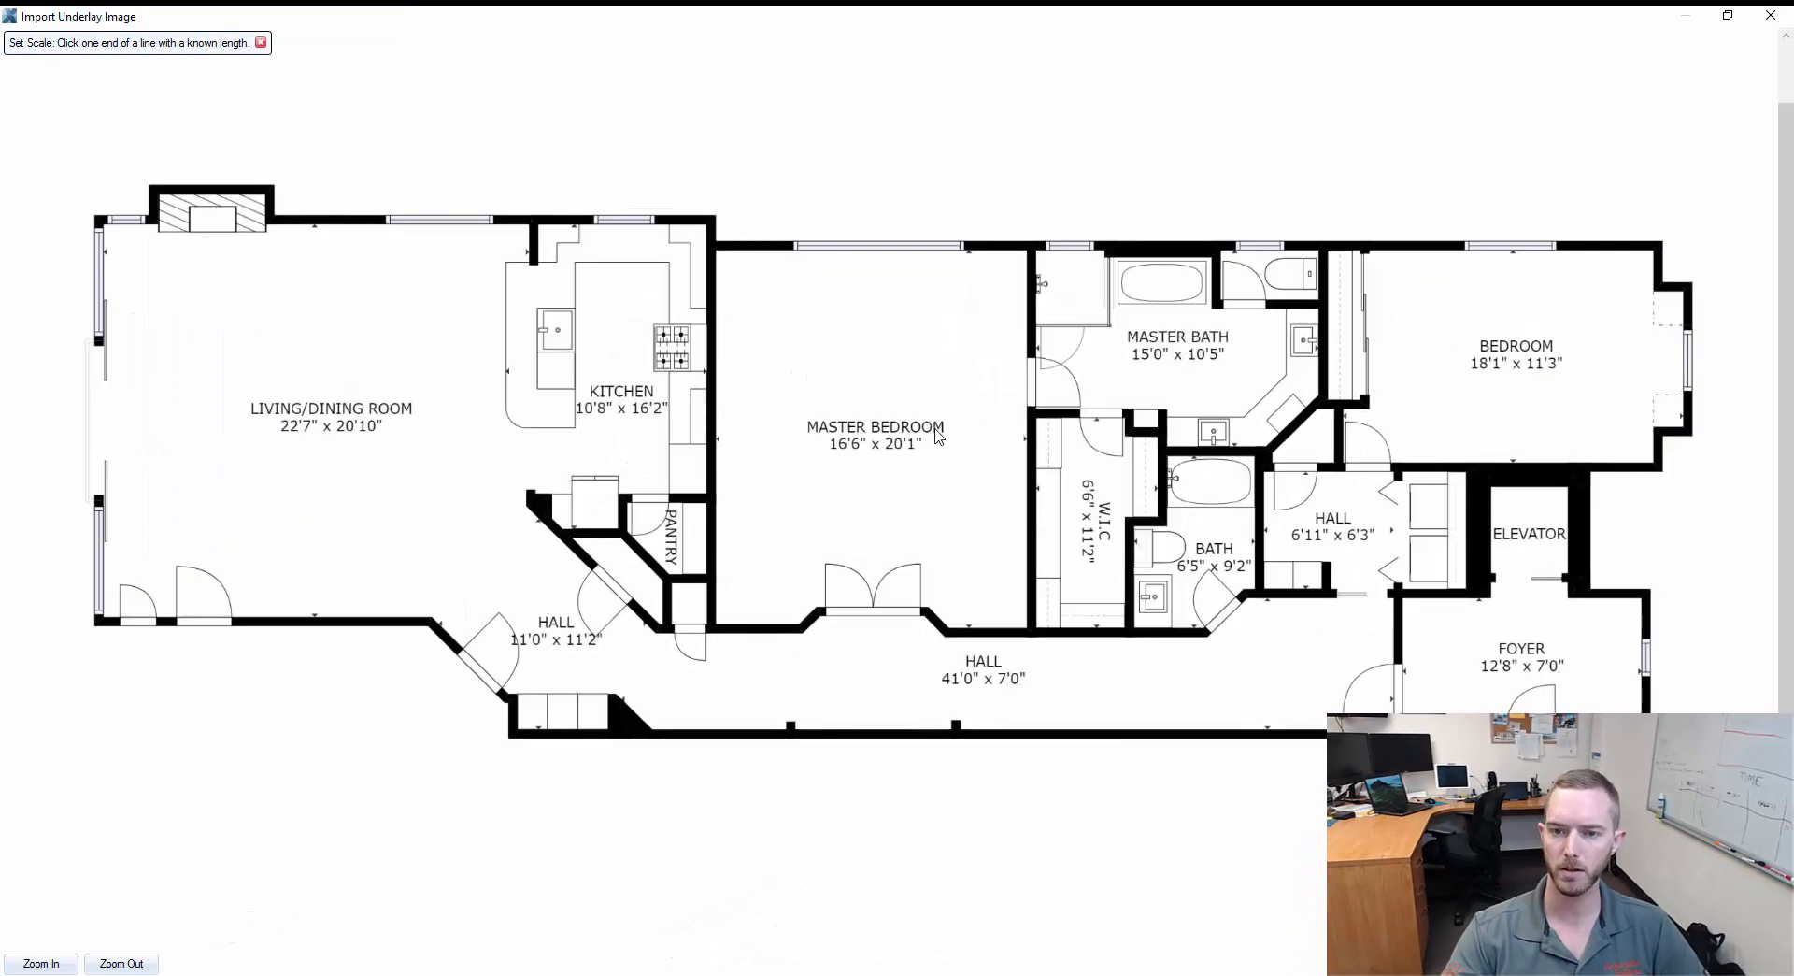
# - Set the scale from the master bedroom's left-to-right wall width as 16'6"
pyautogui.click(40, 962)
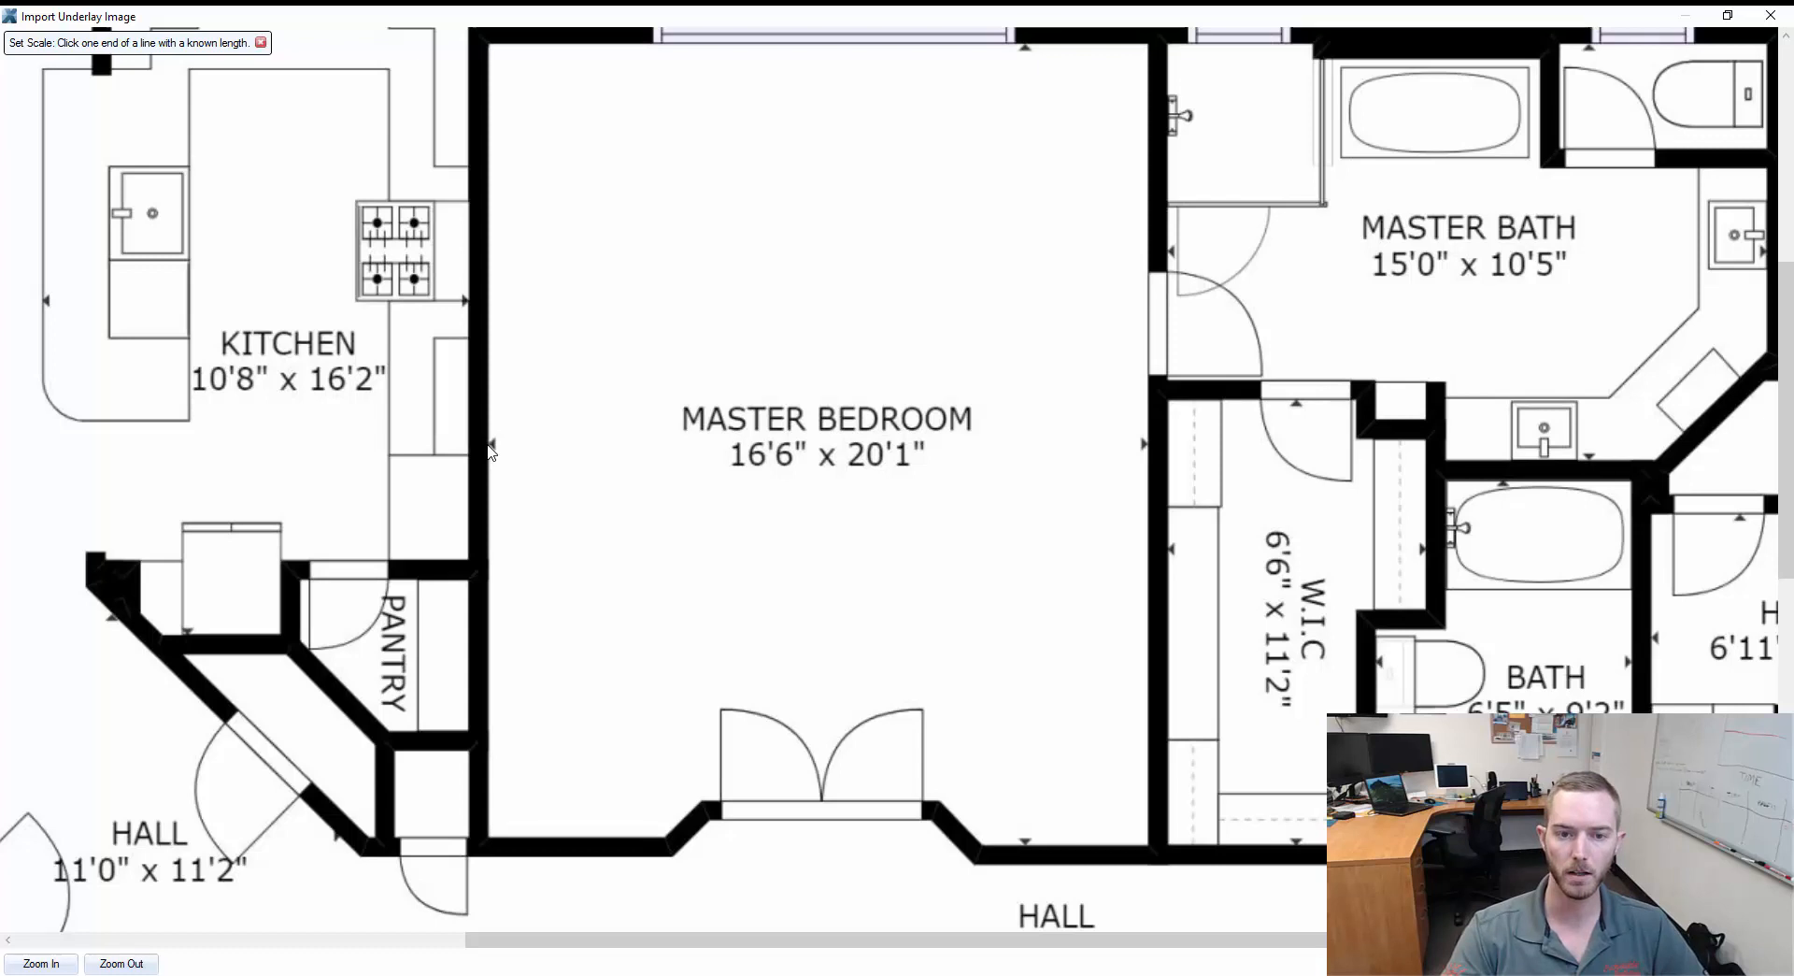
pyautogui.click(489, 443)
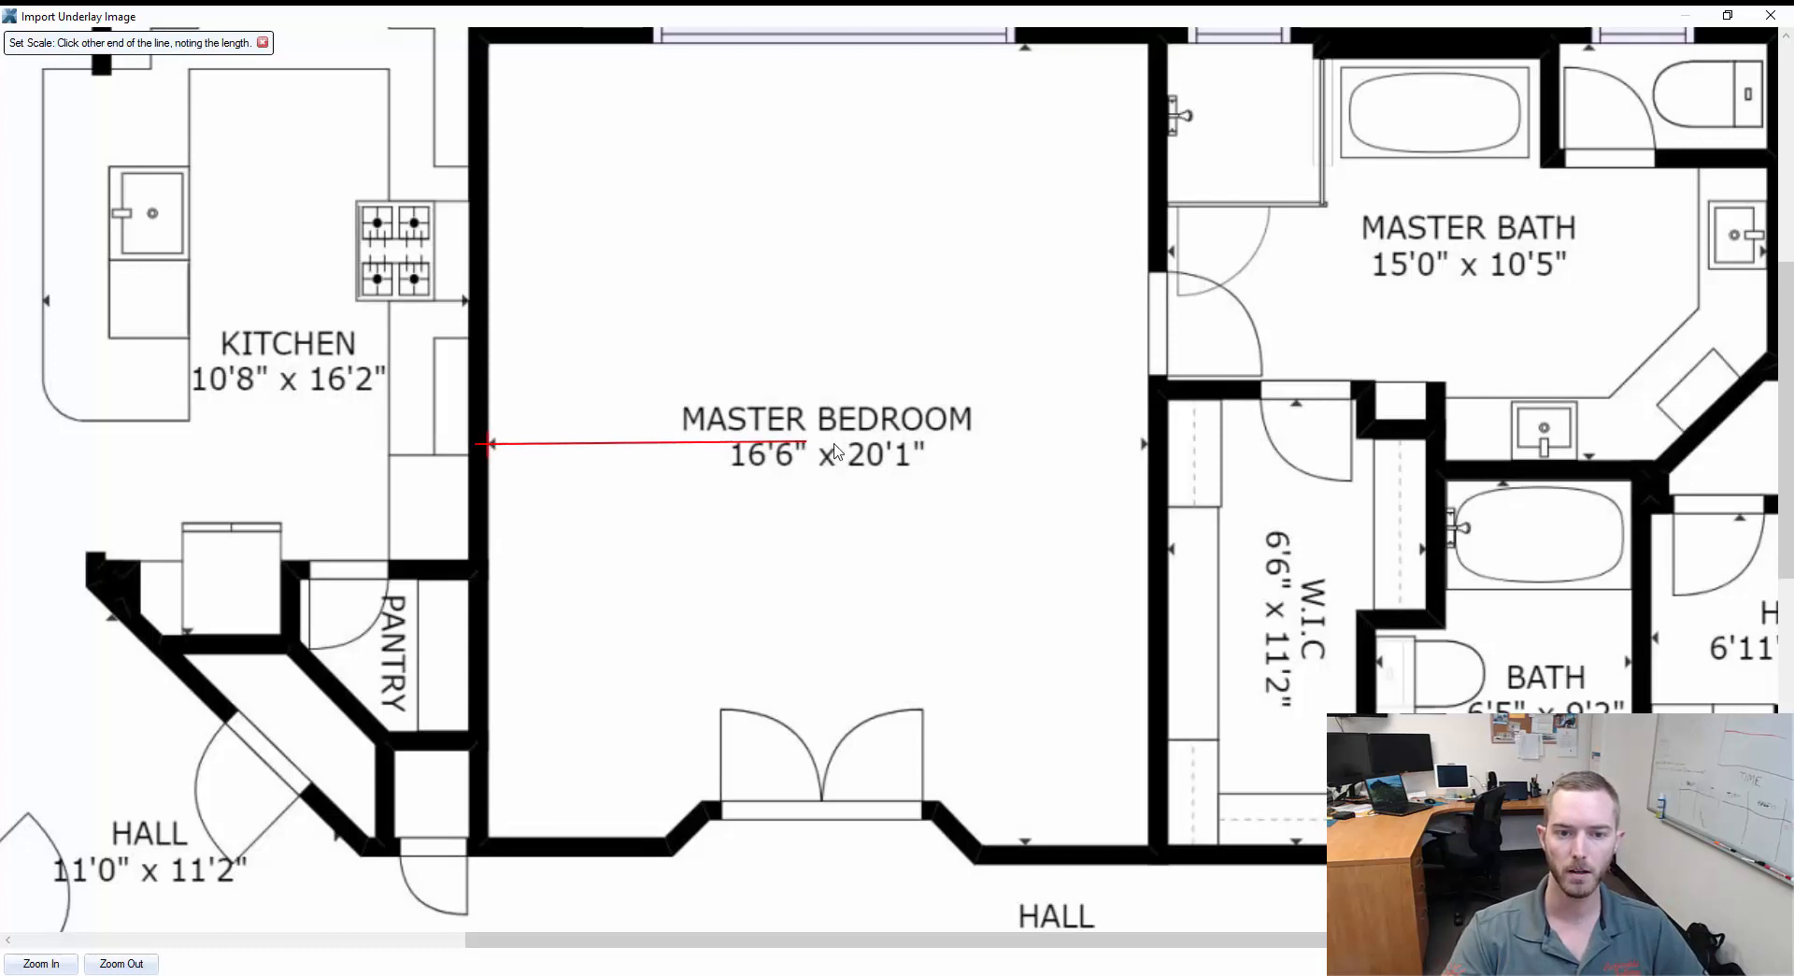
pyautogui.click(1147, 443)
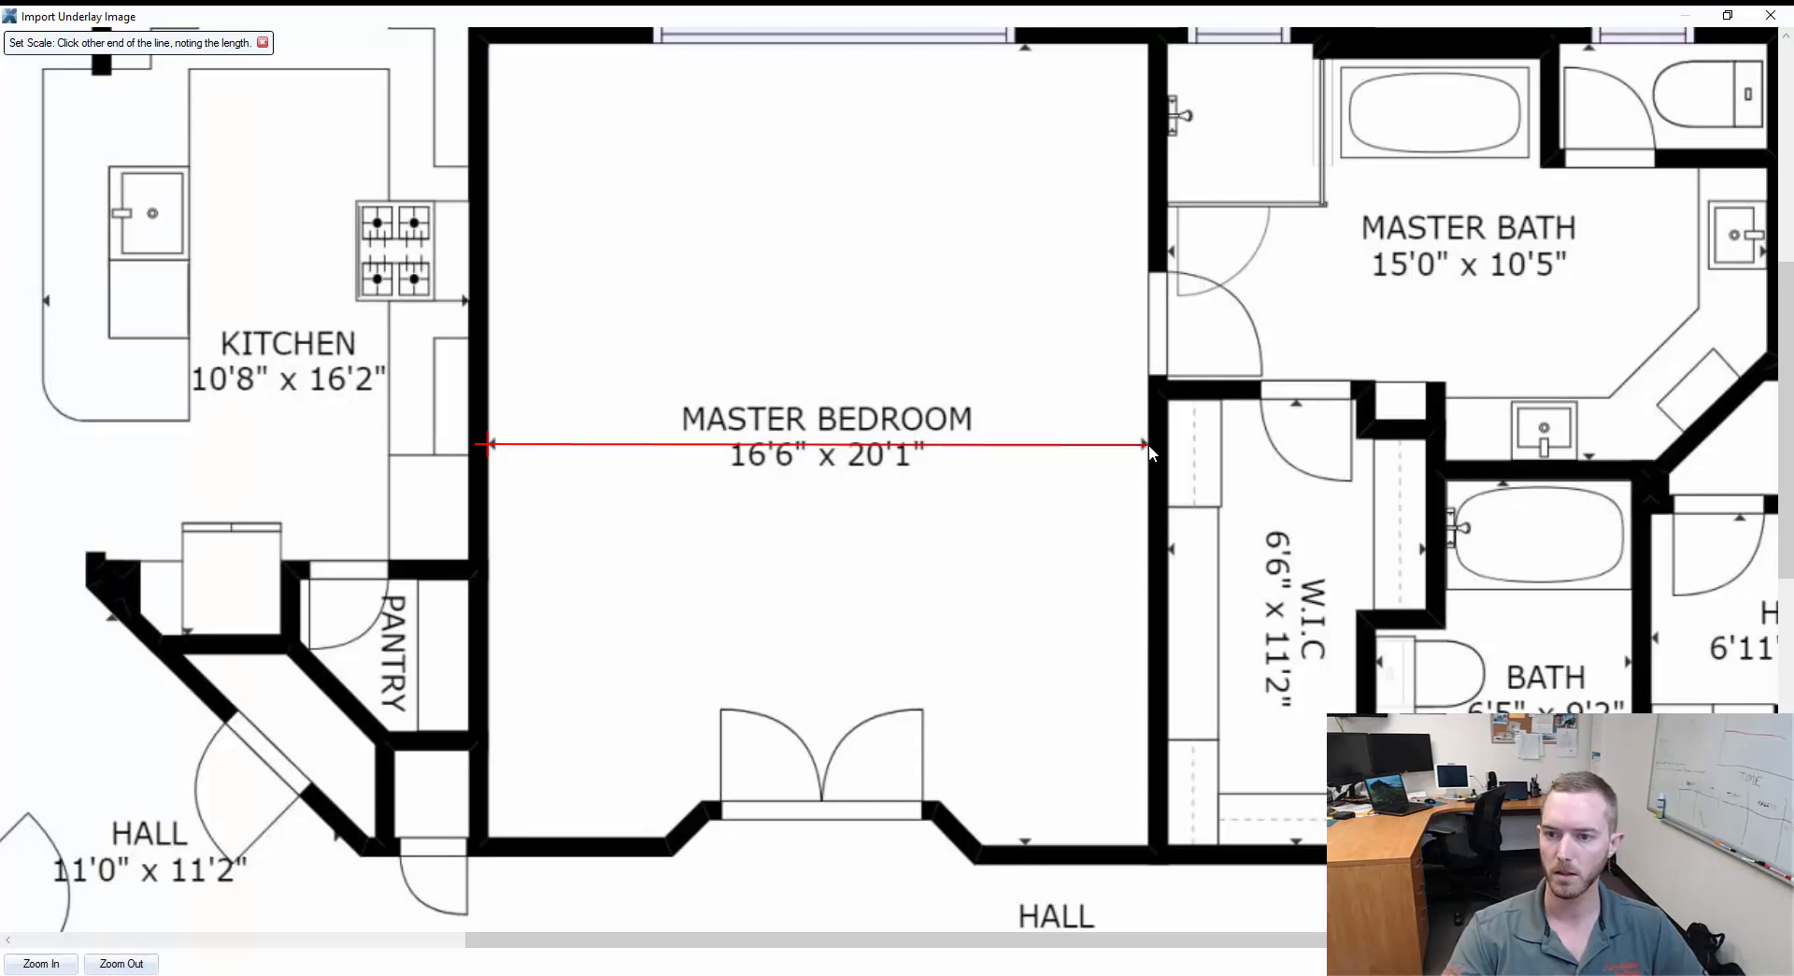
pyautogui.click(1149, 445)
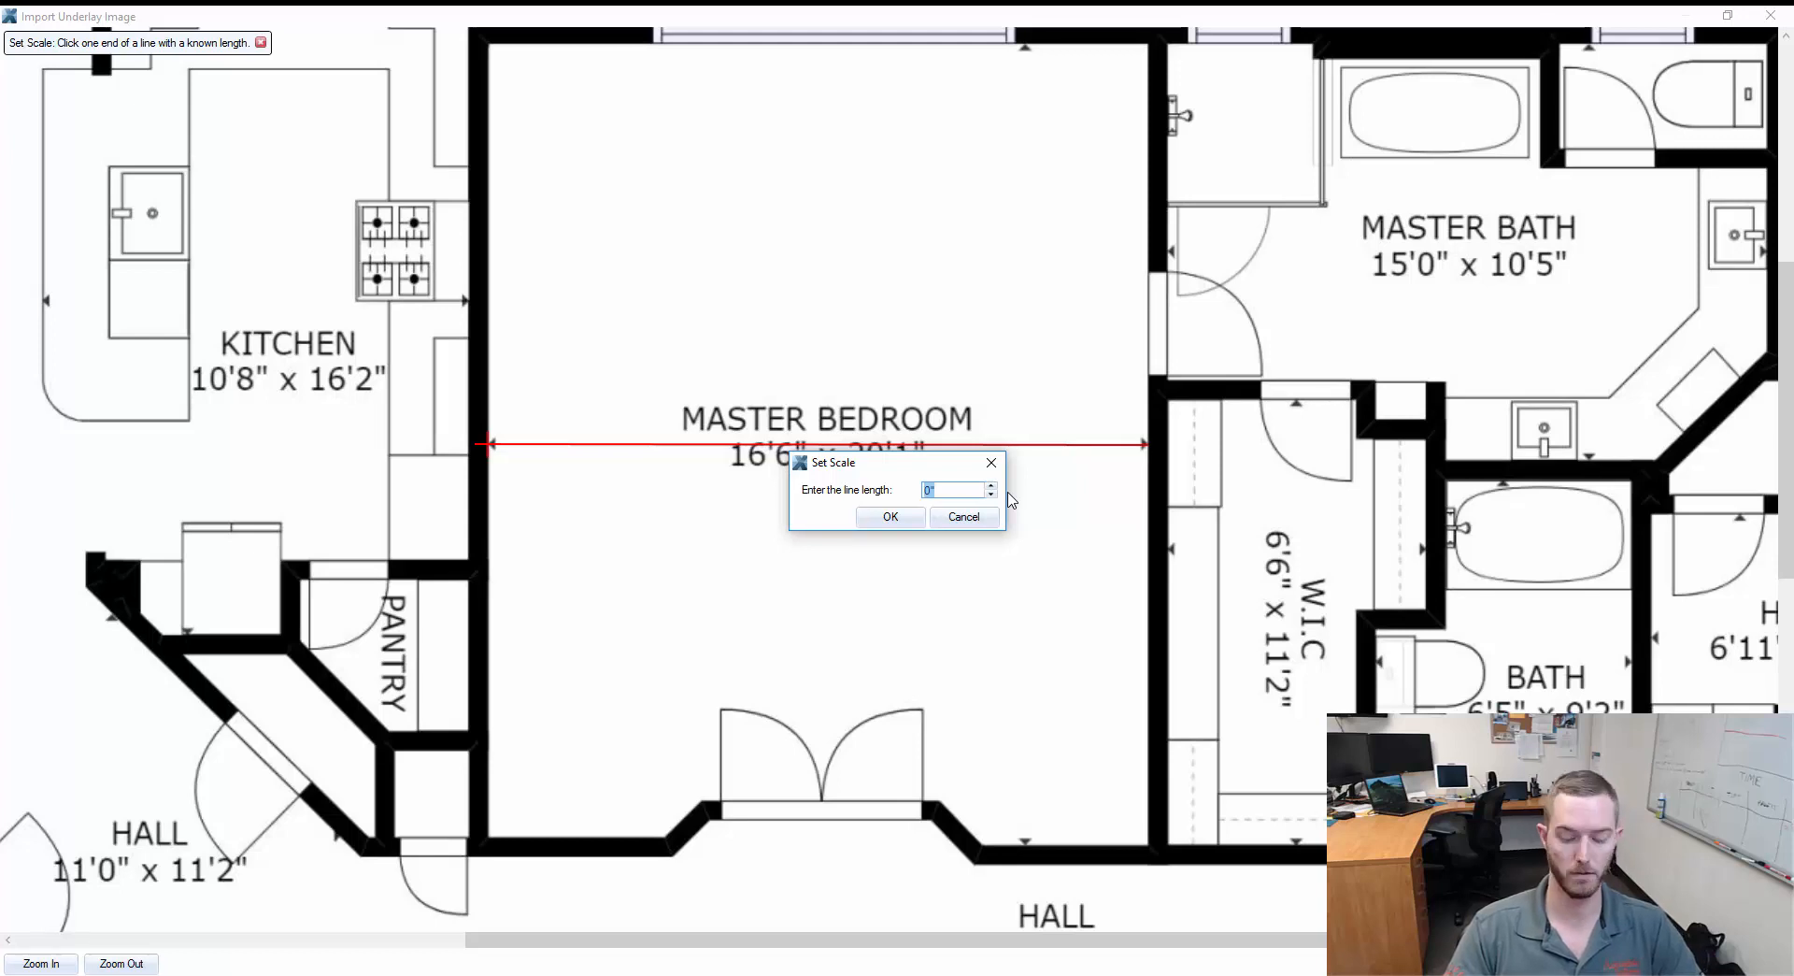
pyautogui.write('16,6')
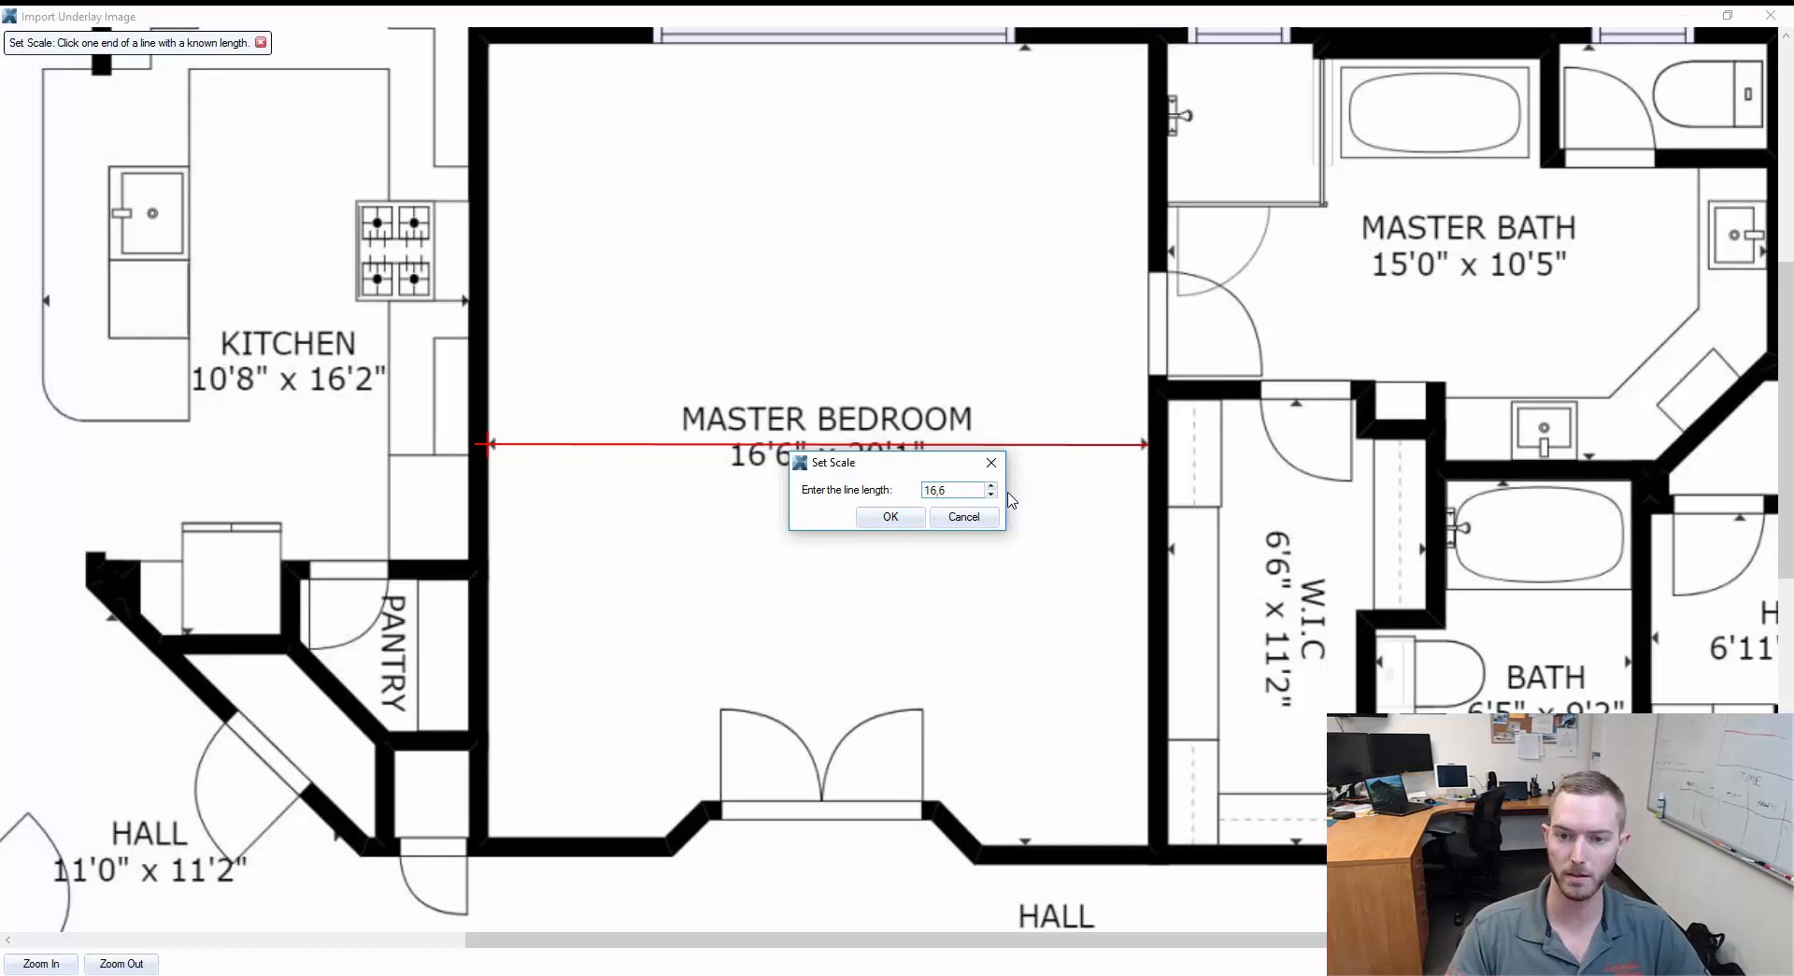
pyautogui.click(890, 516)
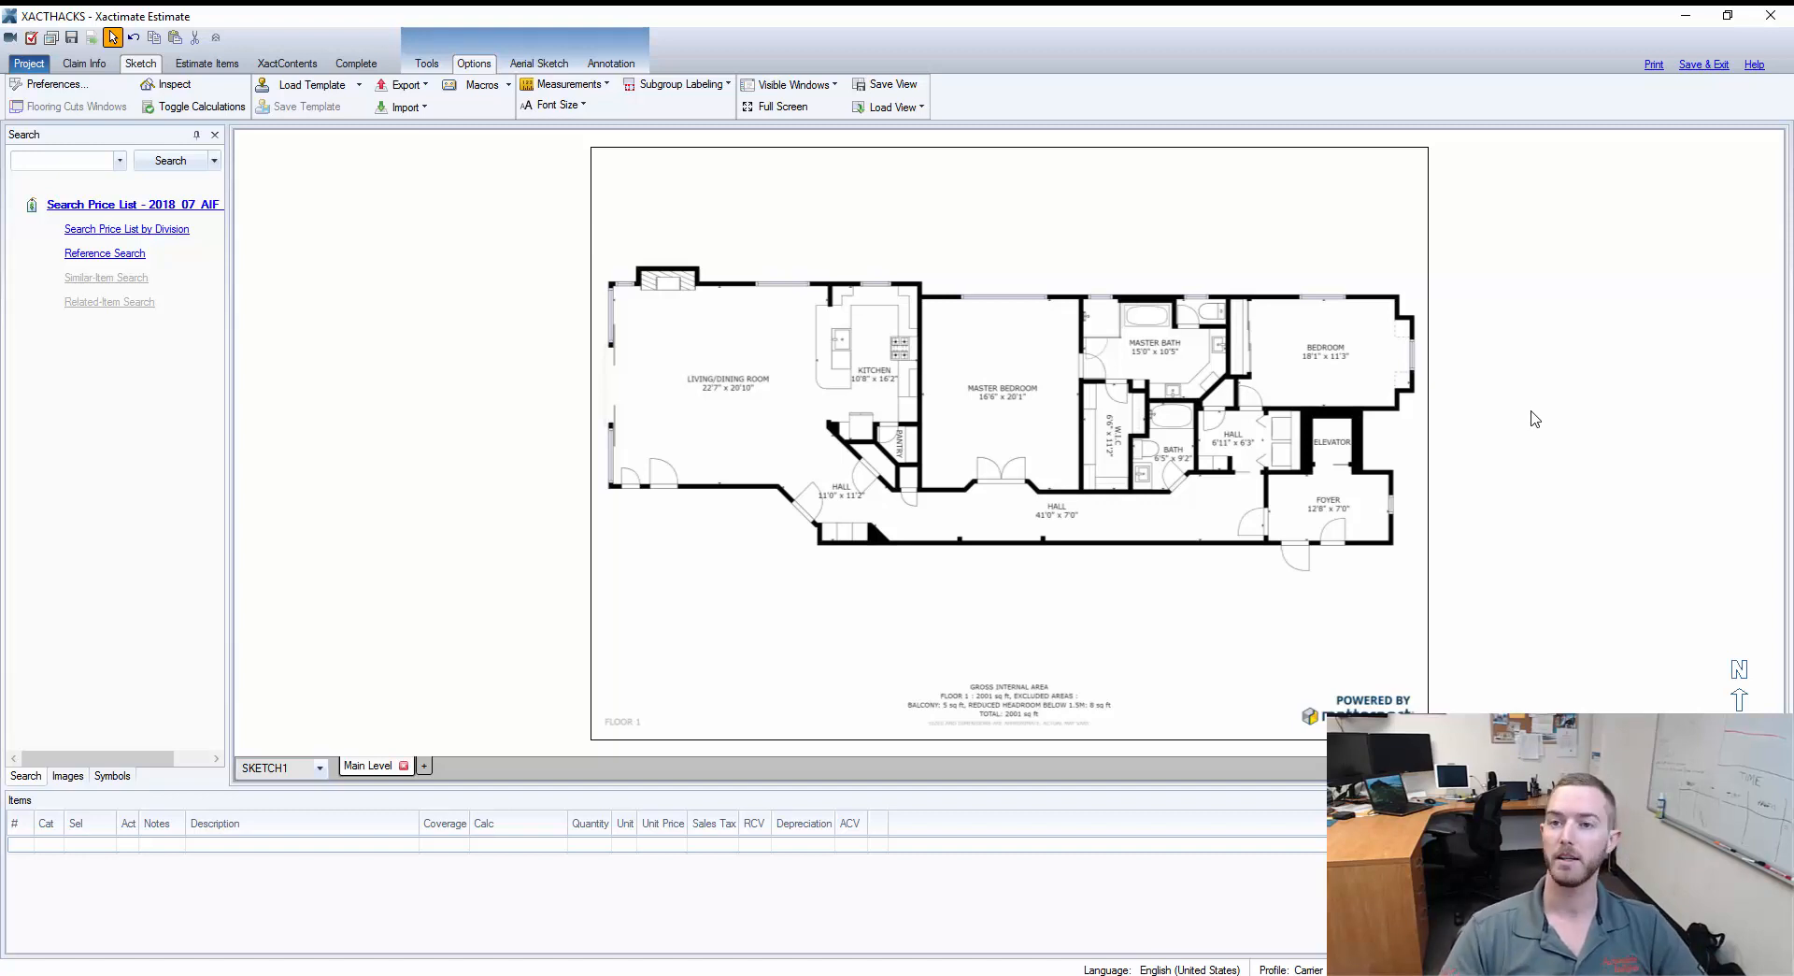
pyautogui.moveTo(1516, 445)
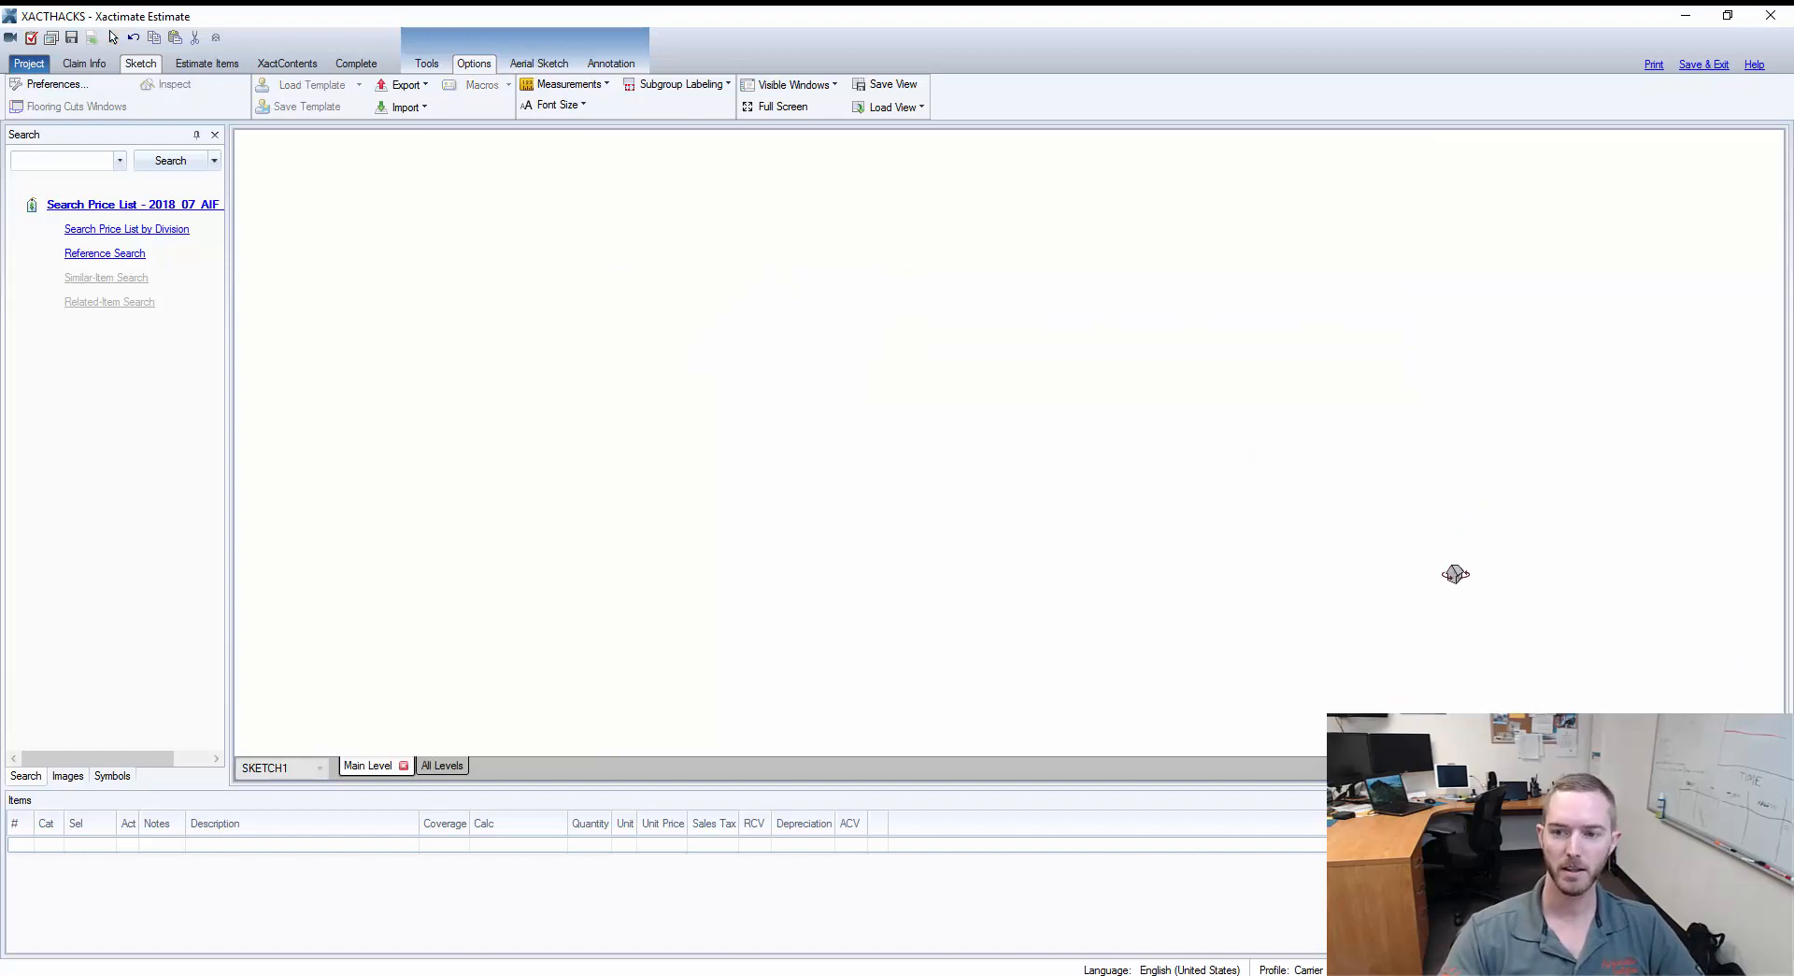
pyautogui.moveTo(1388, 462)
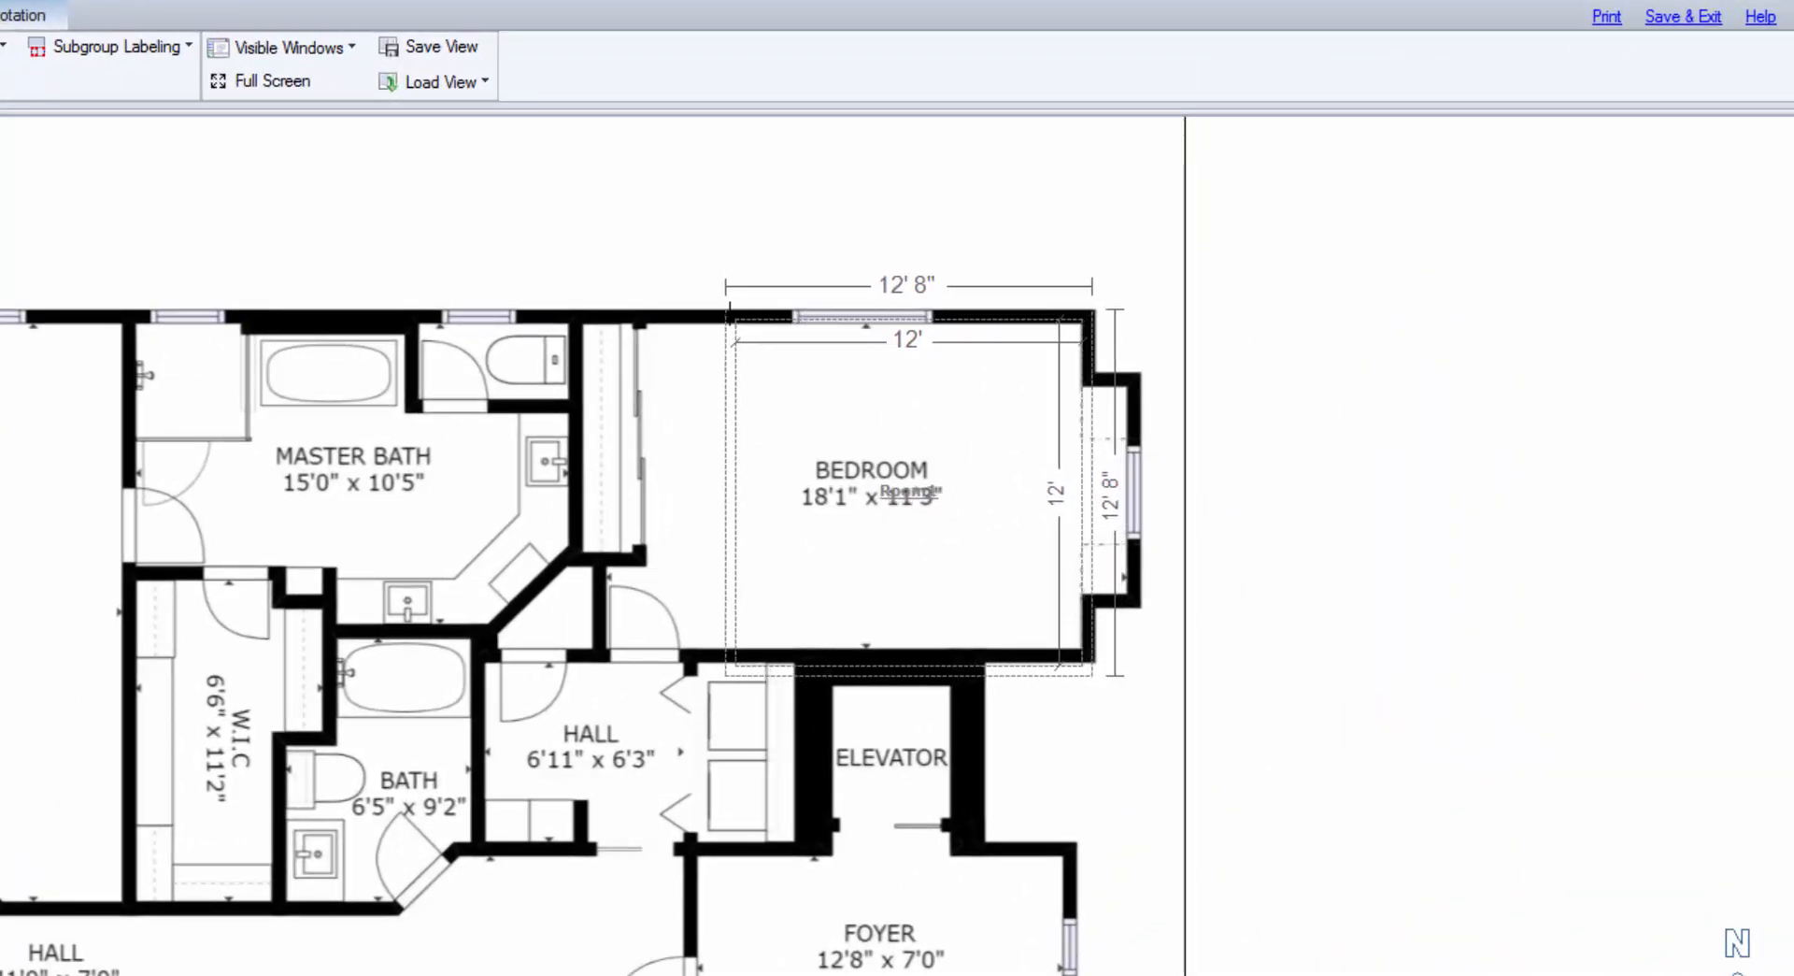
# - Place Room1 over the bedroom, snap its left wall to the underlay wall, and add the closet Room2
pyautogui.click(905, 492)
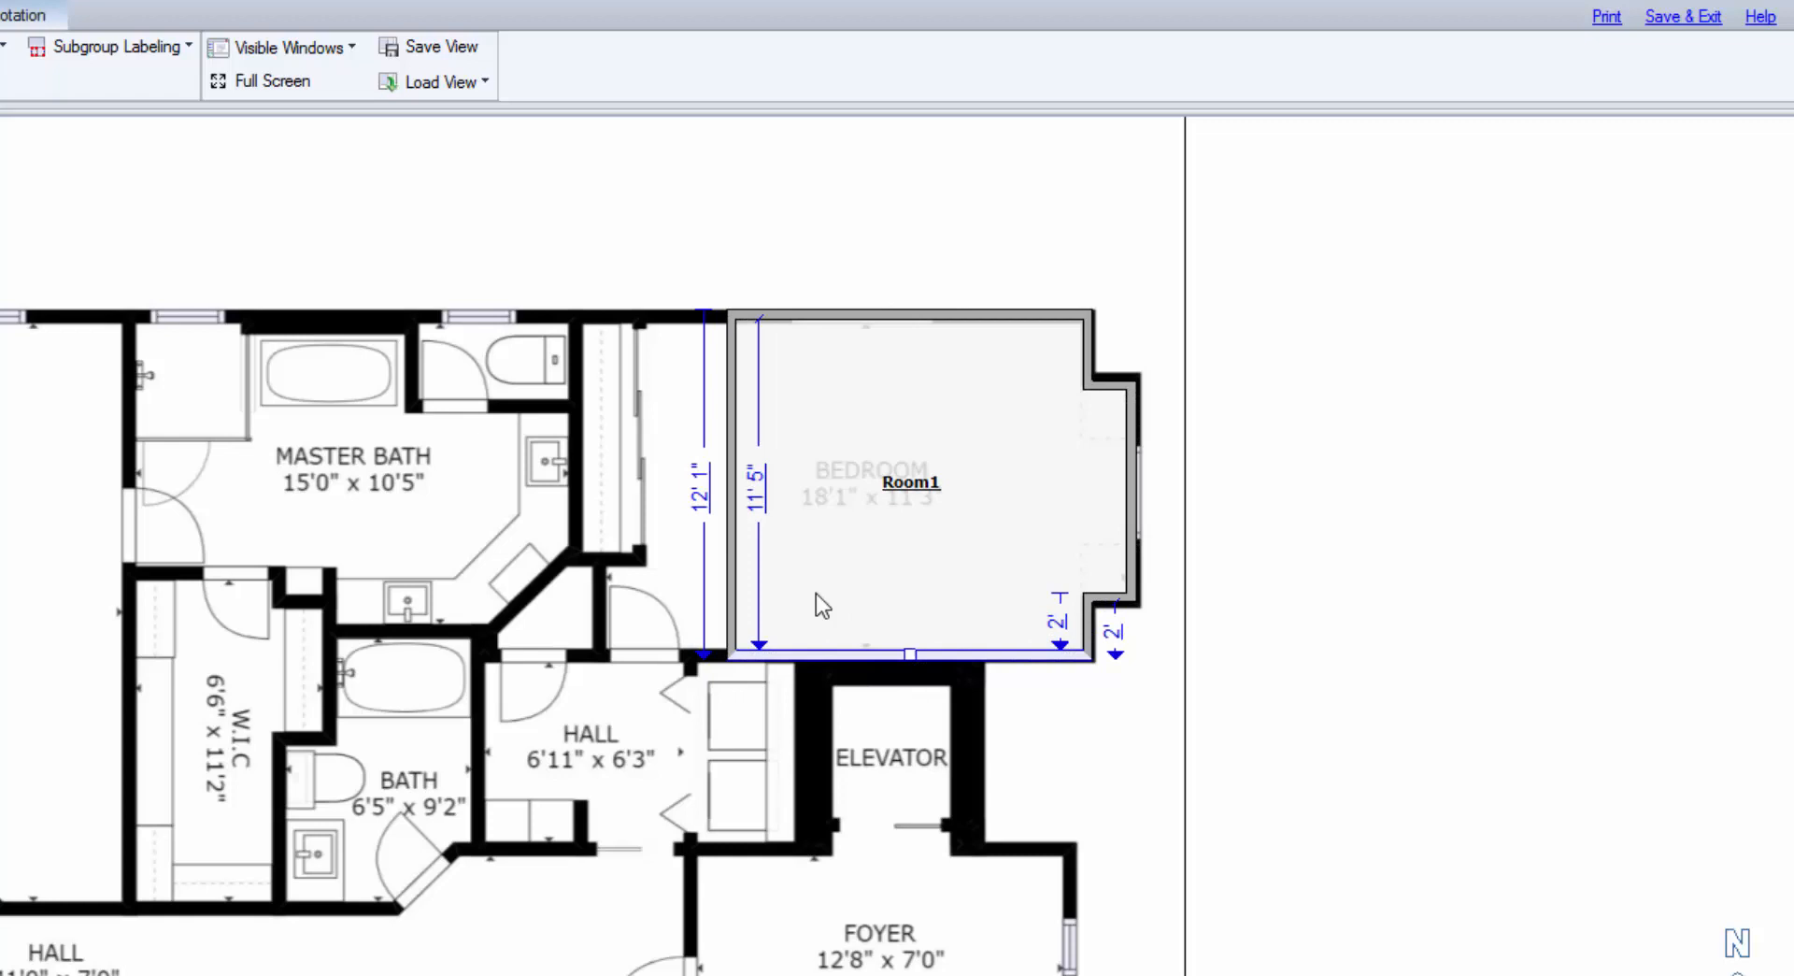
pyautogui.click(731, 480)
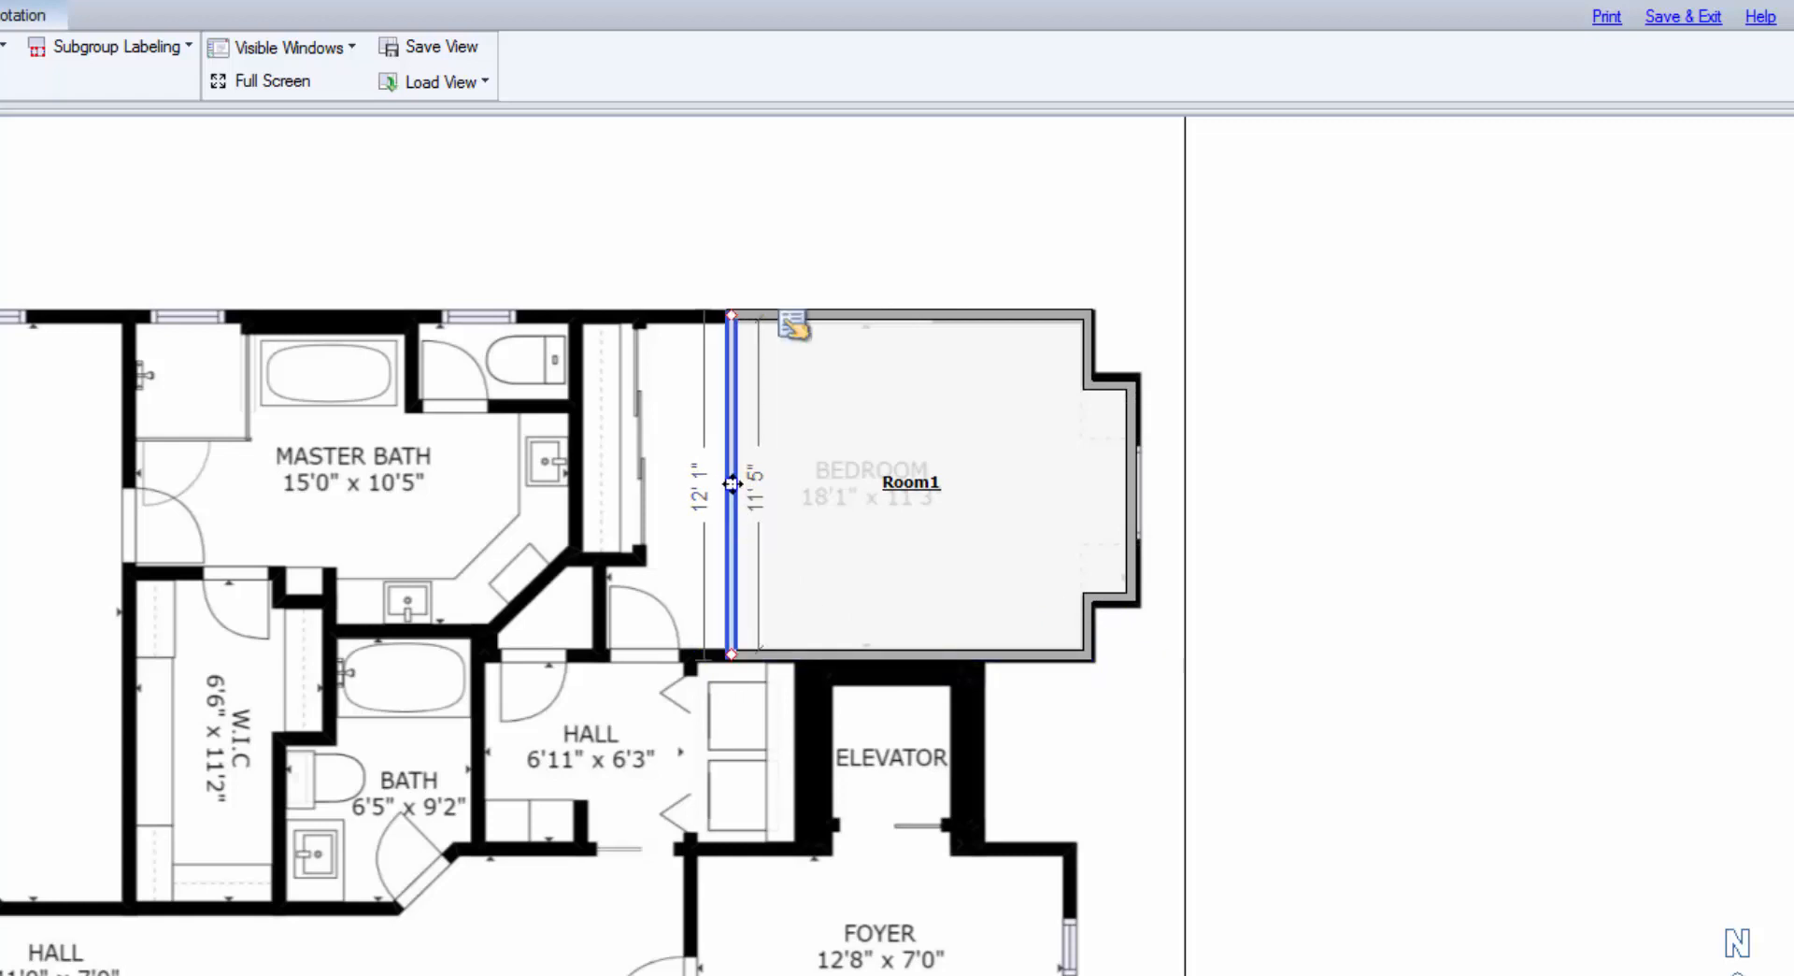
pyautogui.moveTo(732, 482); pyautogui.dragTo(641, 482)
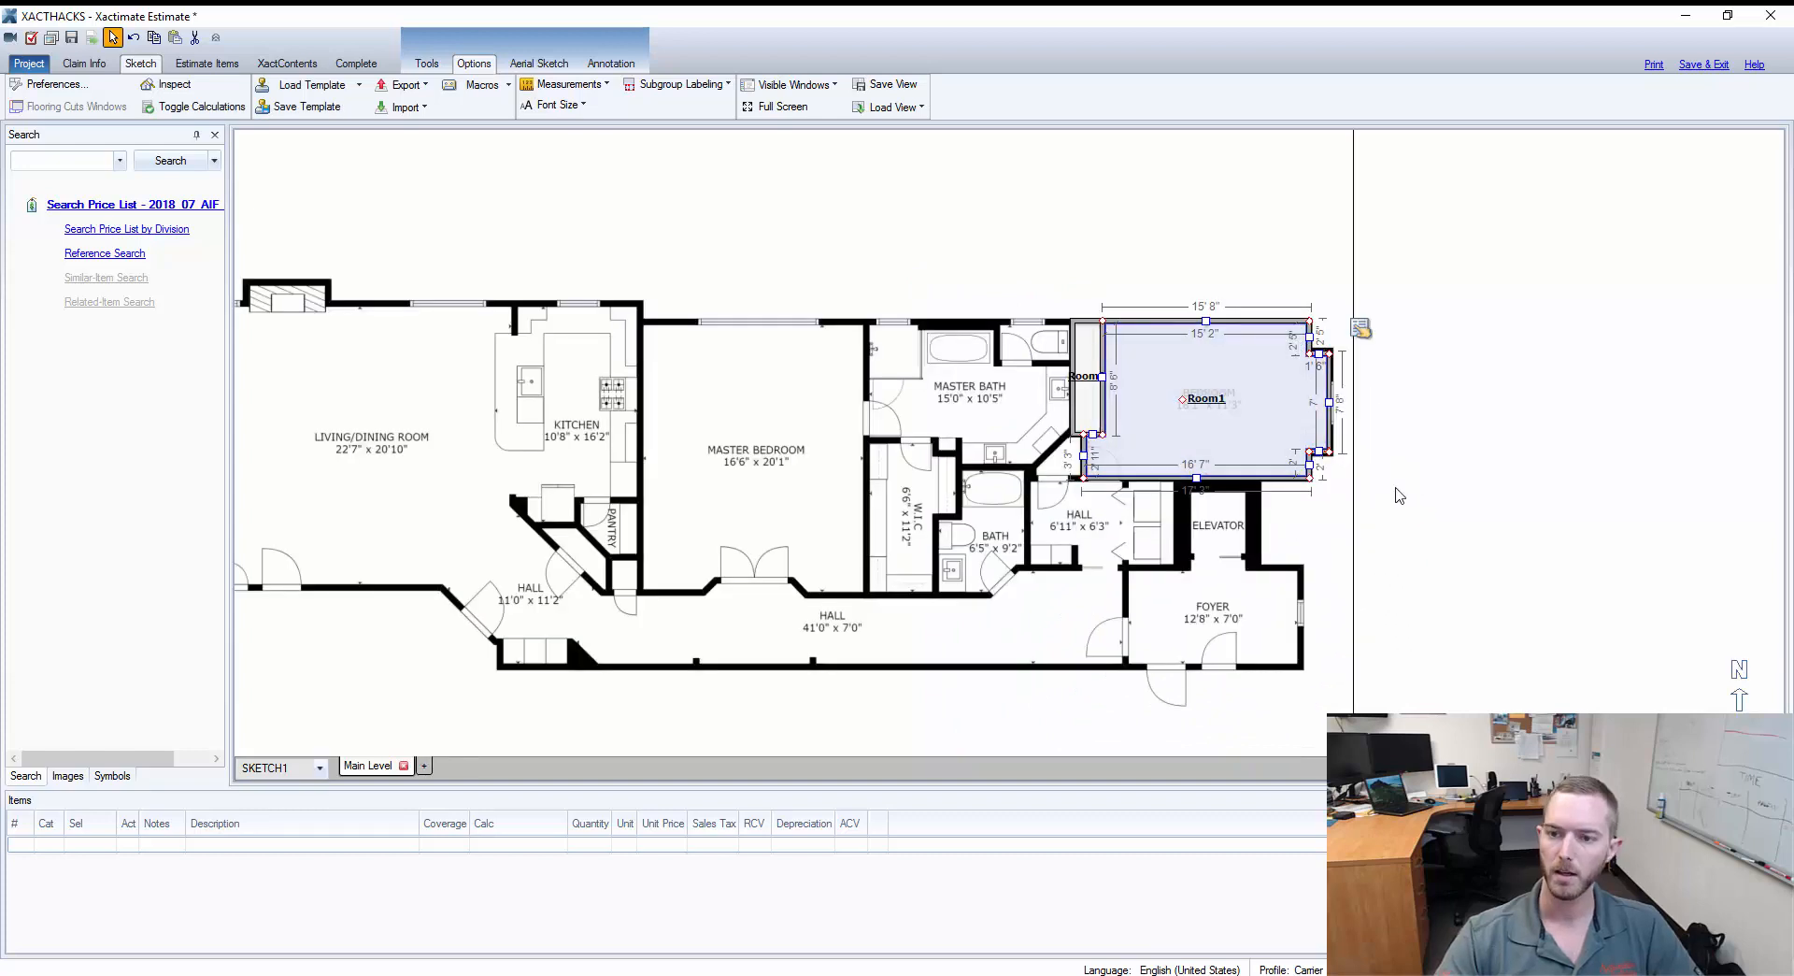
pyautogui.click(1397, 493)
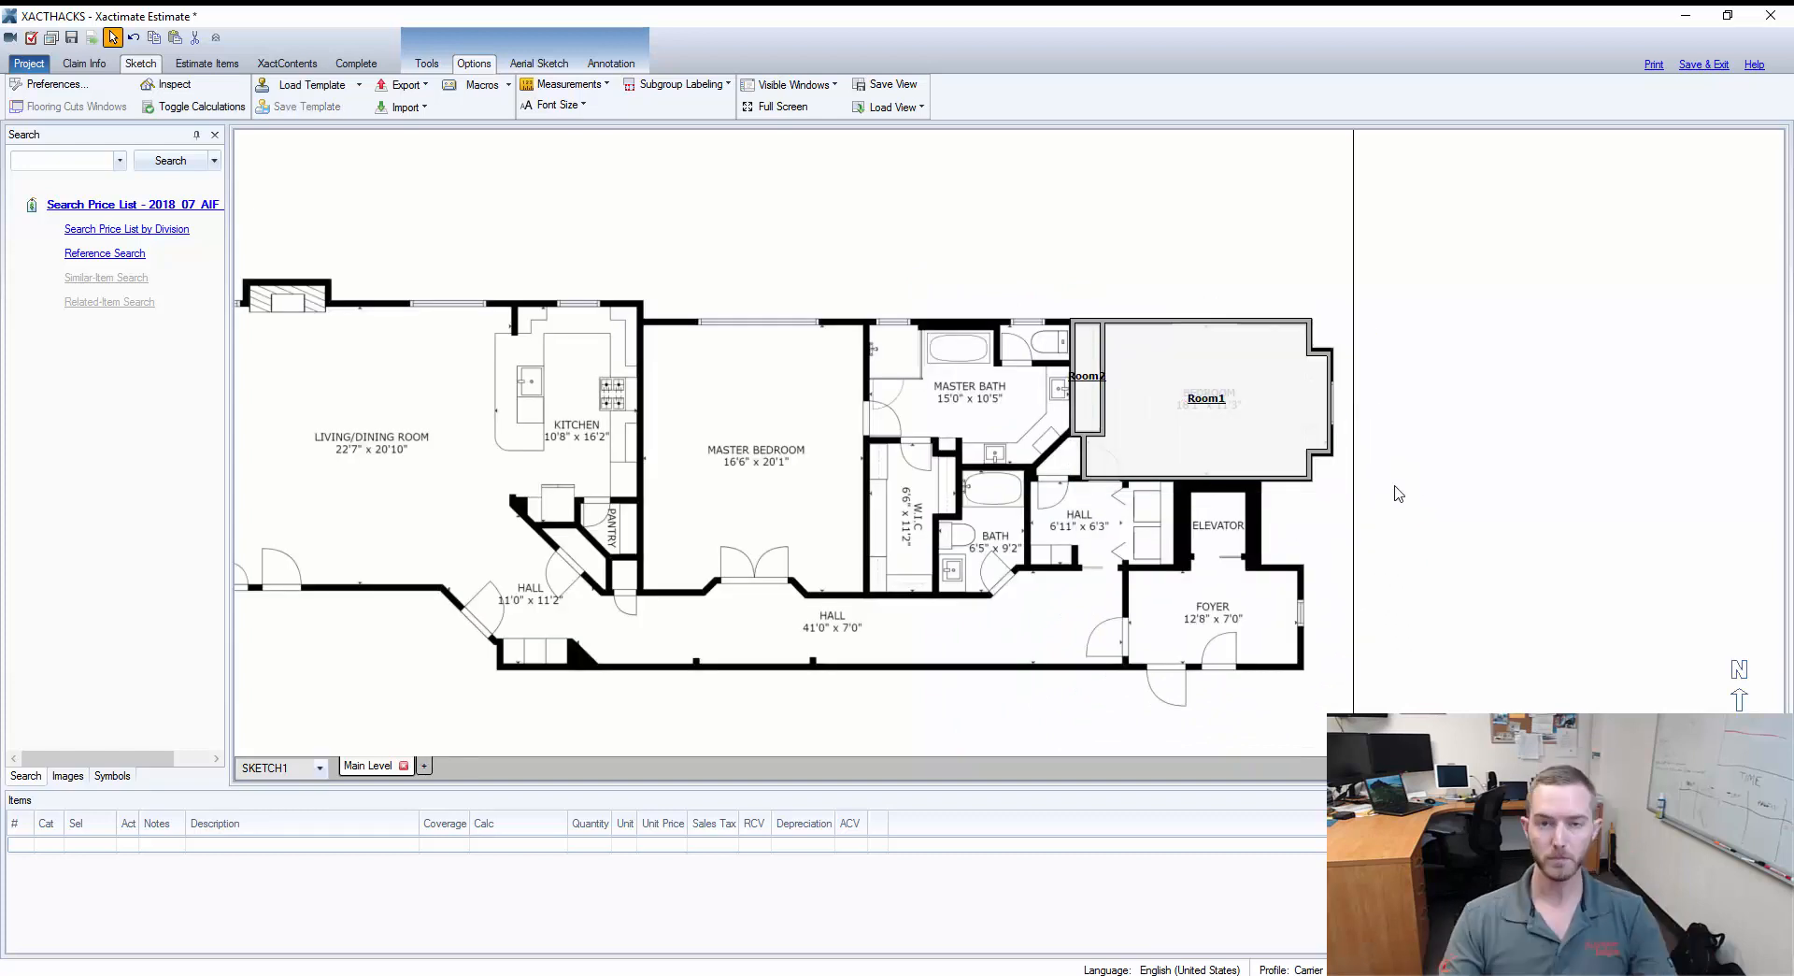